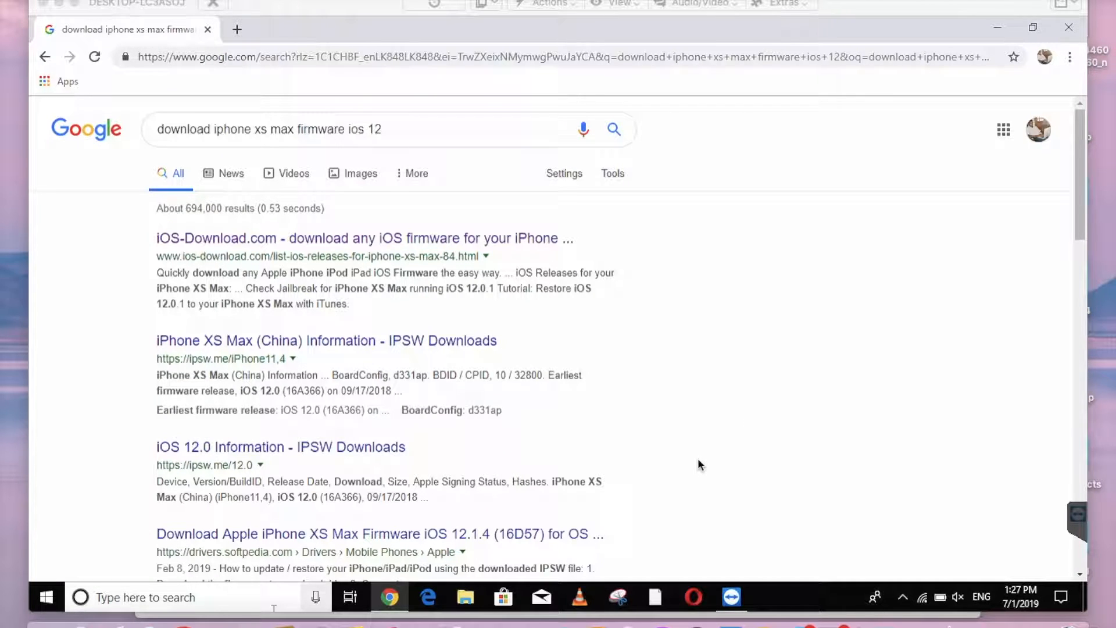
{"action": "mouse_move", "coordinate": [529, 581]}
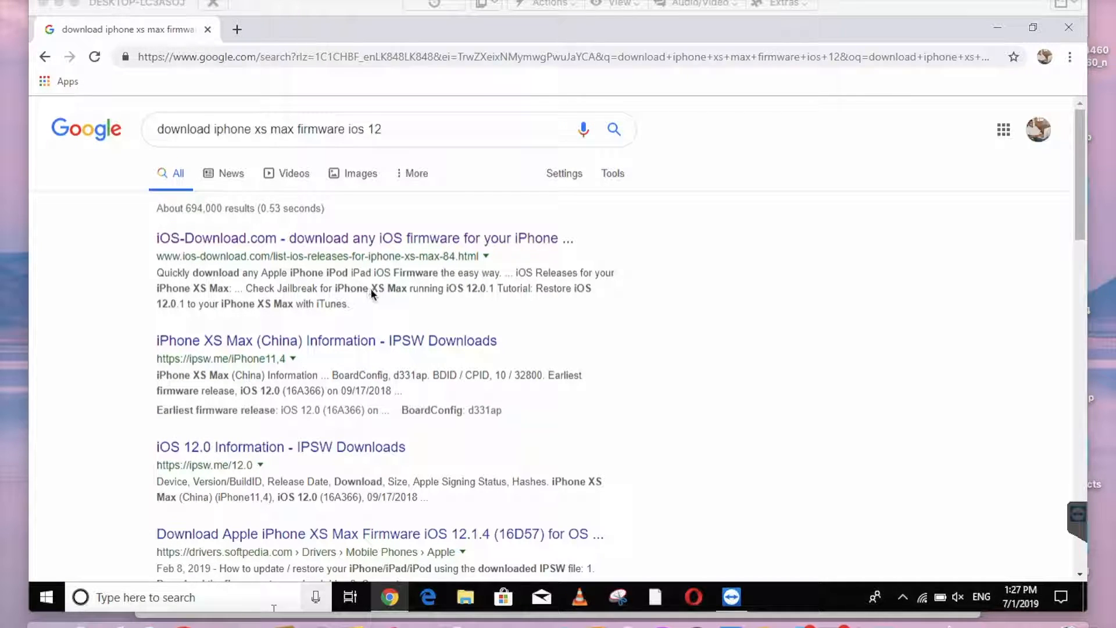
{"action": "mouse_move", "coordinate": [411, 277]}
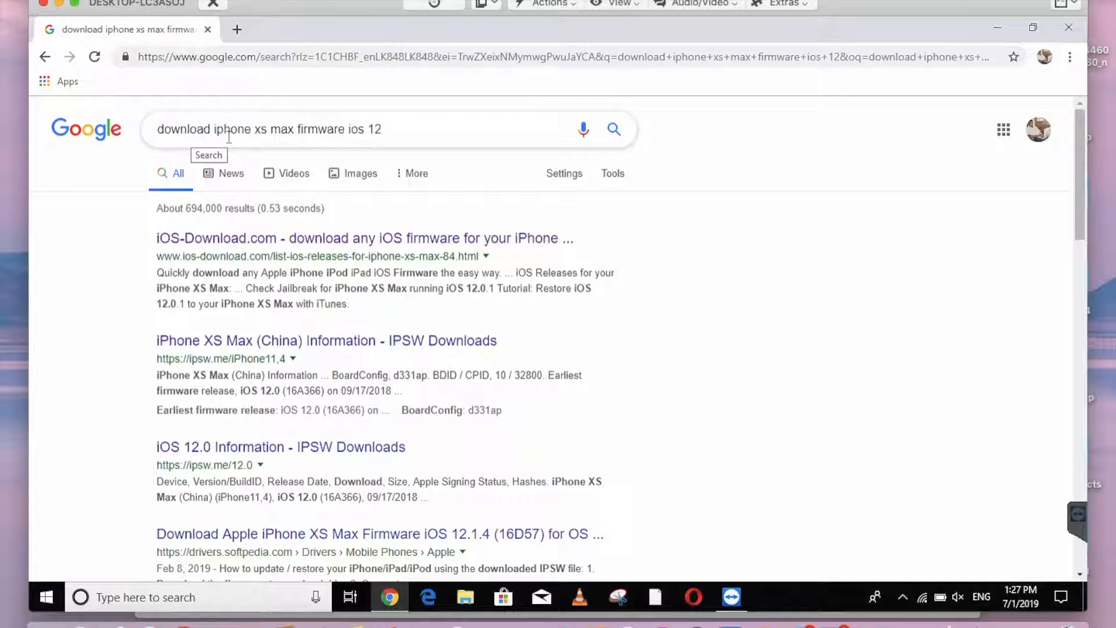
{"action": "mouse_move", "coordinate": [262, 129]}
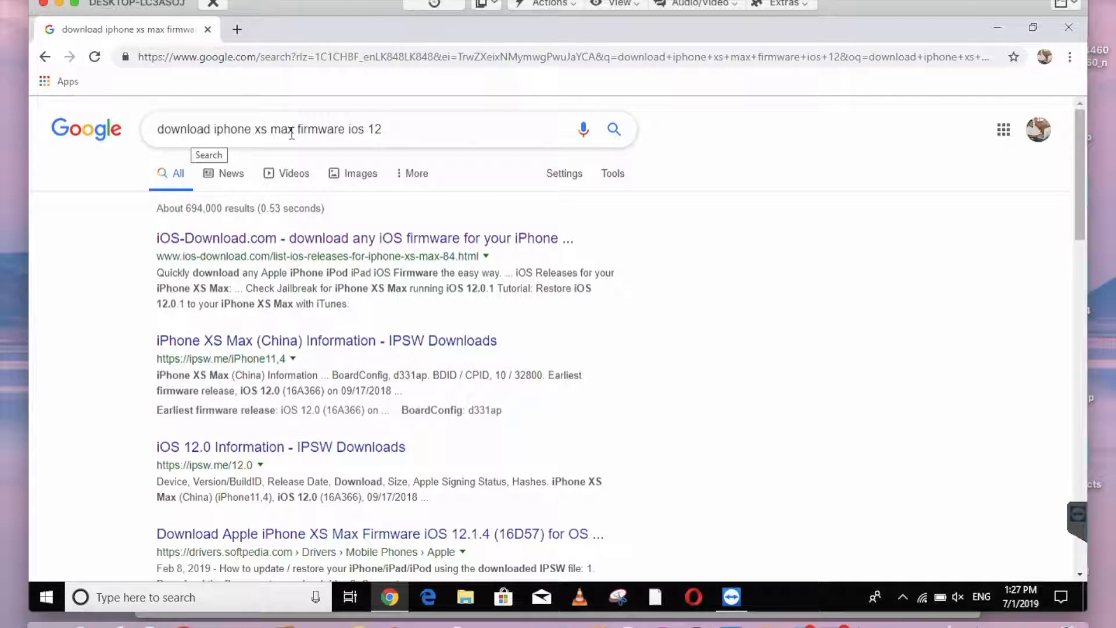
Change the Google query from iPhone XS Max to iPhone XR iOS 12 firmware and search
{"action": "double_click", "coordinate": [269, 129]}
{"action": "type", "text": "r"}
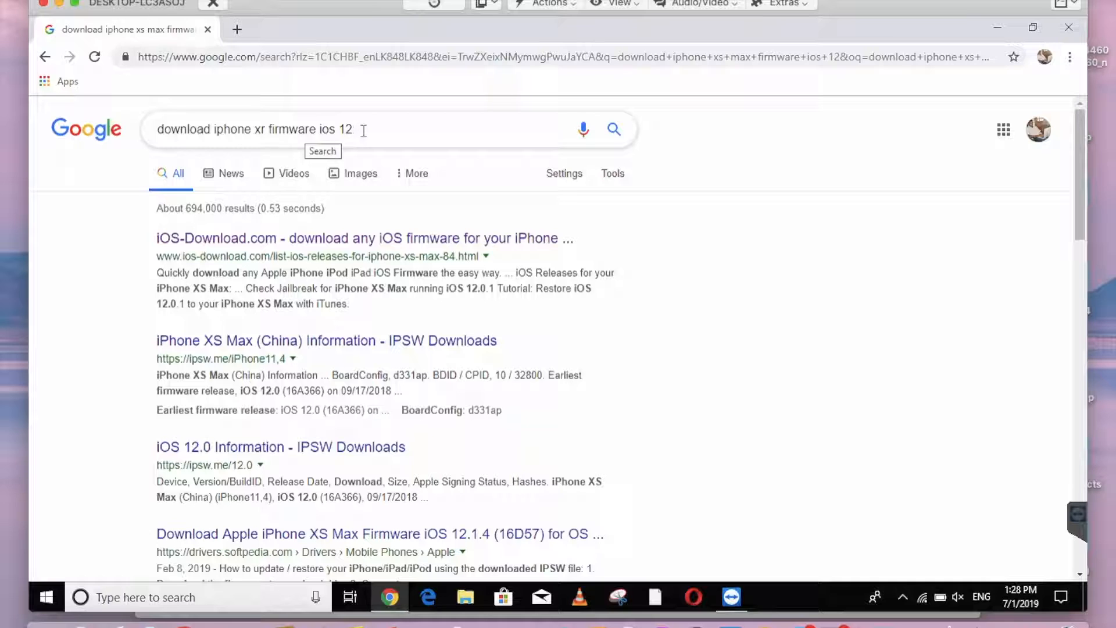
{"action": "double_click", "coordinate": [345, 129]}
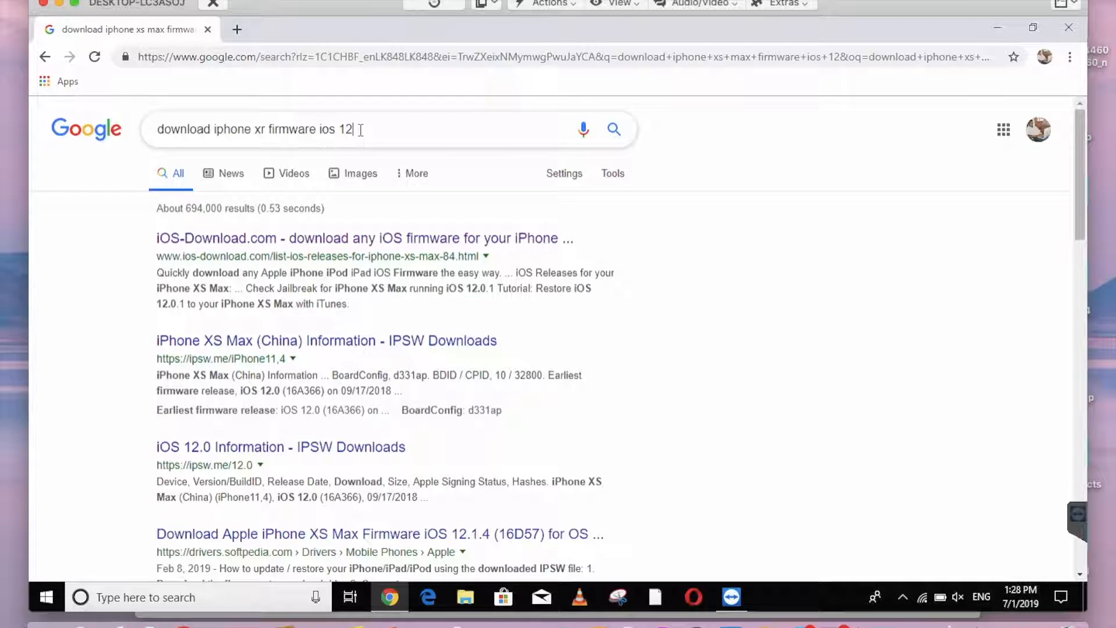
{"action": "double_click", "coordinate": [345, 129]}
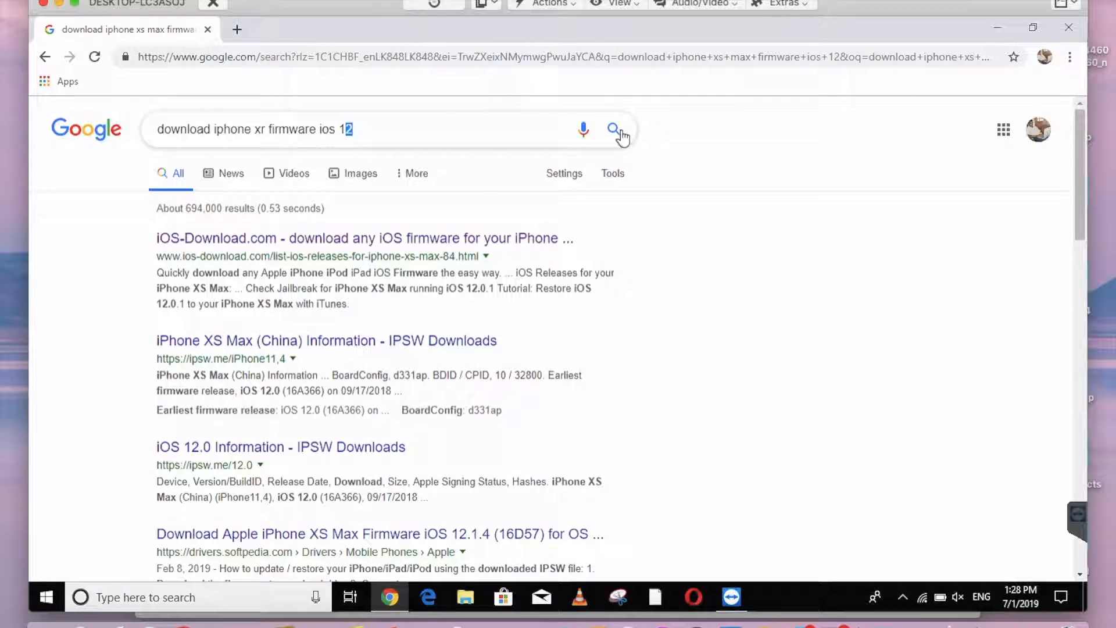
{"action": "left_click", "coordinate": [613, 129]}
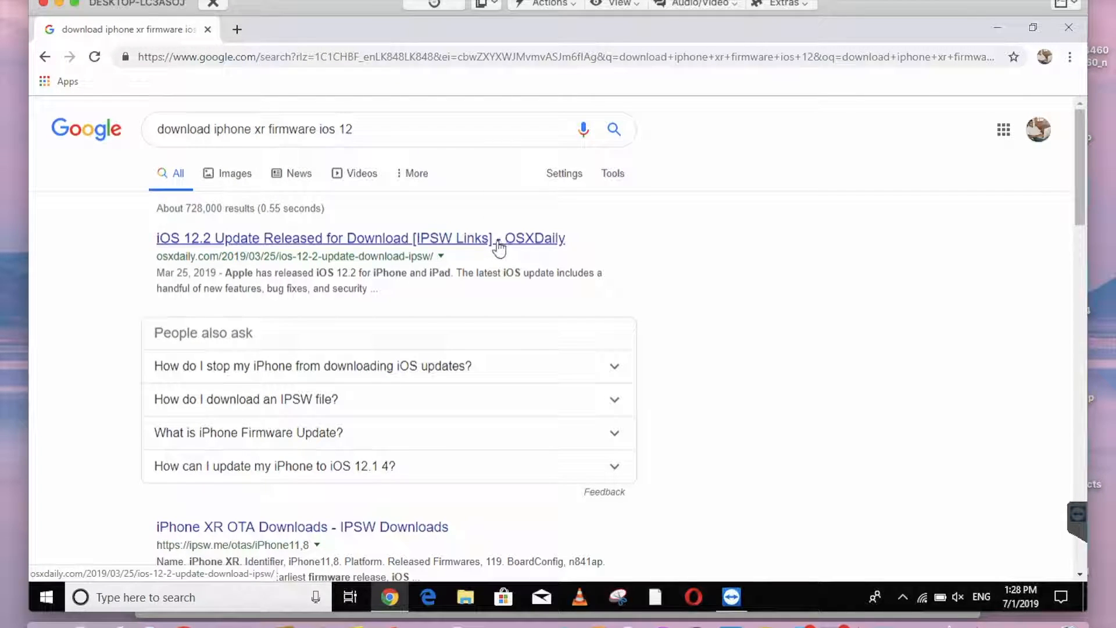
Skim the OSXDaily iOS 12.2 IPSW article, then search Google for 'itunes' from the address bar
{"action": "left_click", "coordinate": [322, 237]}
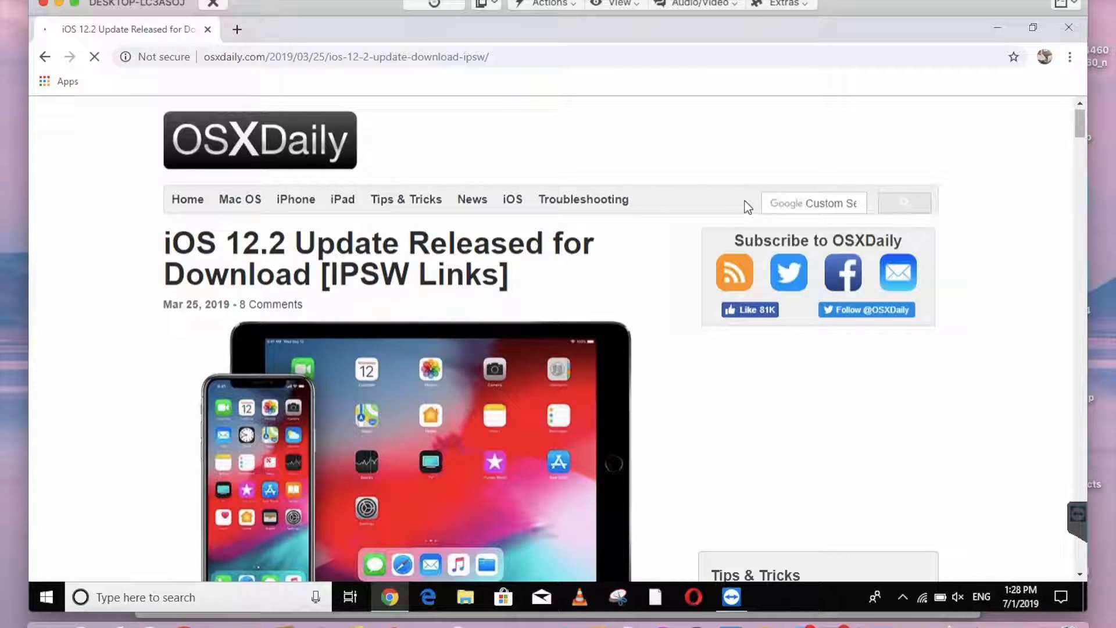
{"action": "scroll", "scroll_direction": "down", "scroll_amount": 3}
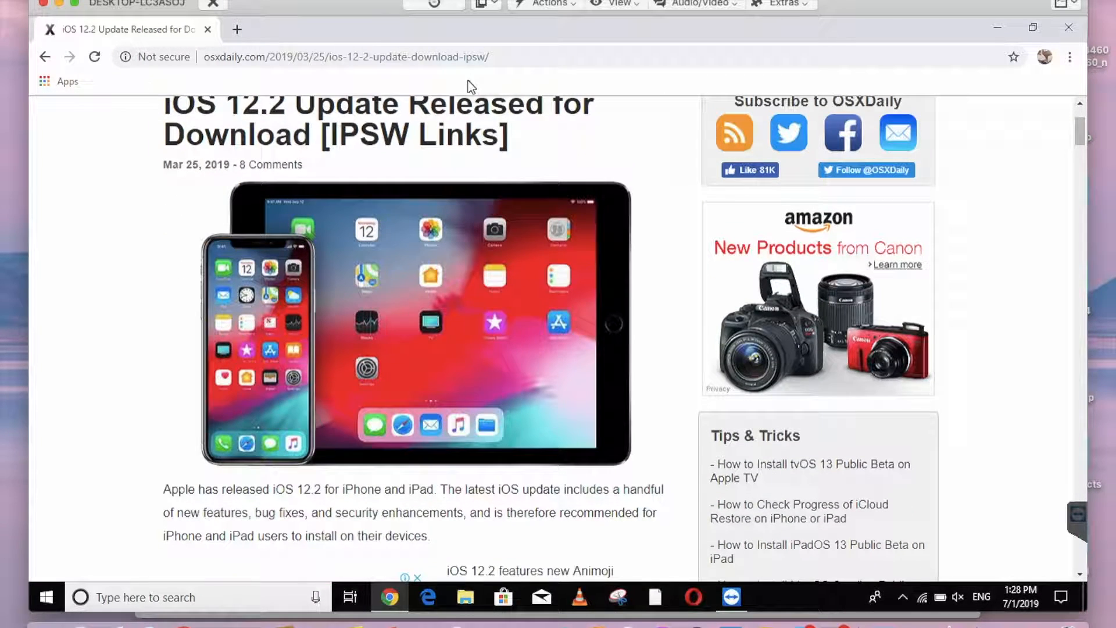
{"action": "left_click", "coordinate": [345, 57]}
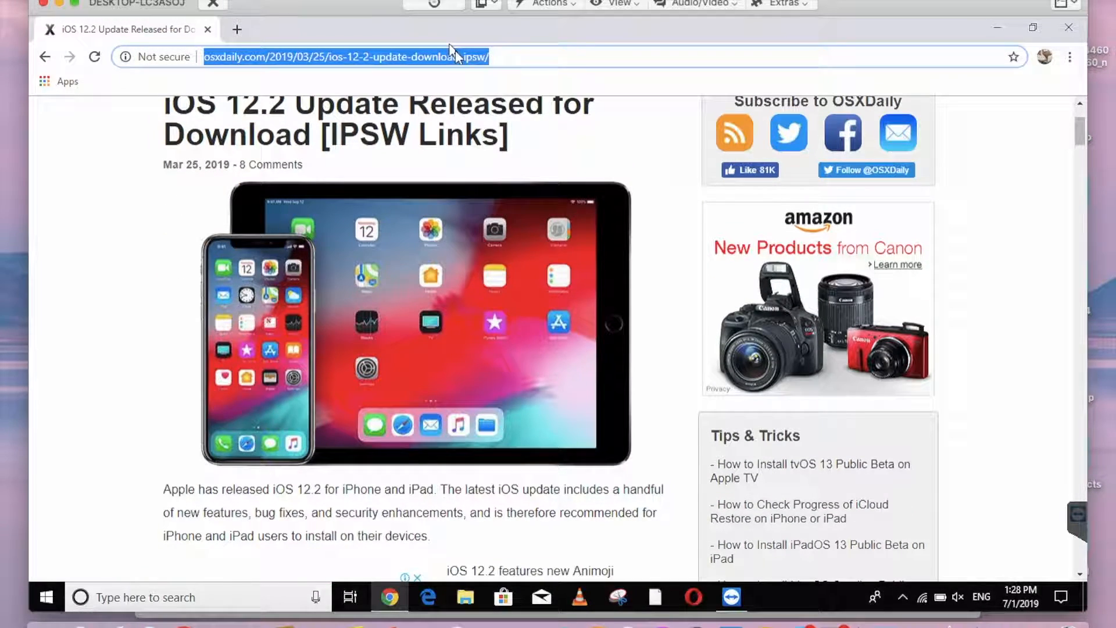
{"action": "type", "text": "itune"}
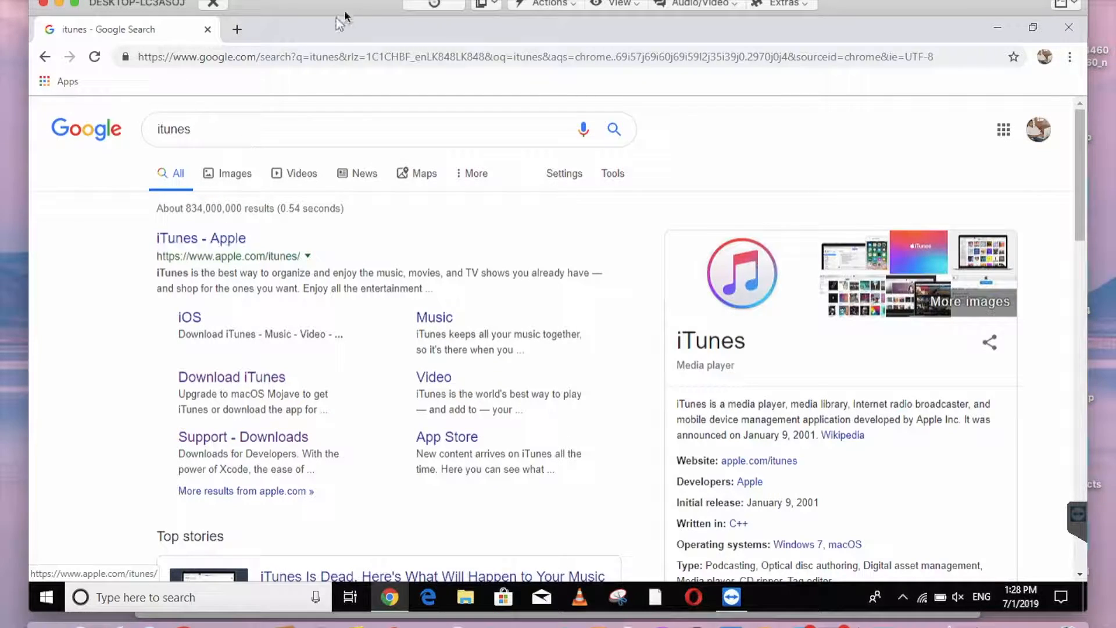
Go to Apple's Download iTunes page and choose 'Get it from Microsoft' for Windows
{"action": "left_click", "coordinate": [231, 377]}
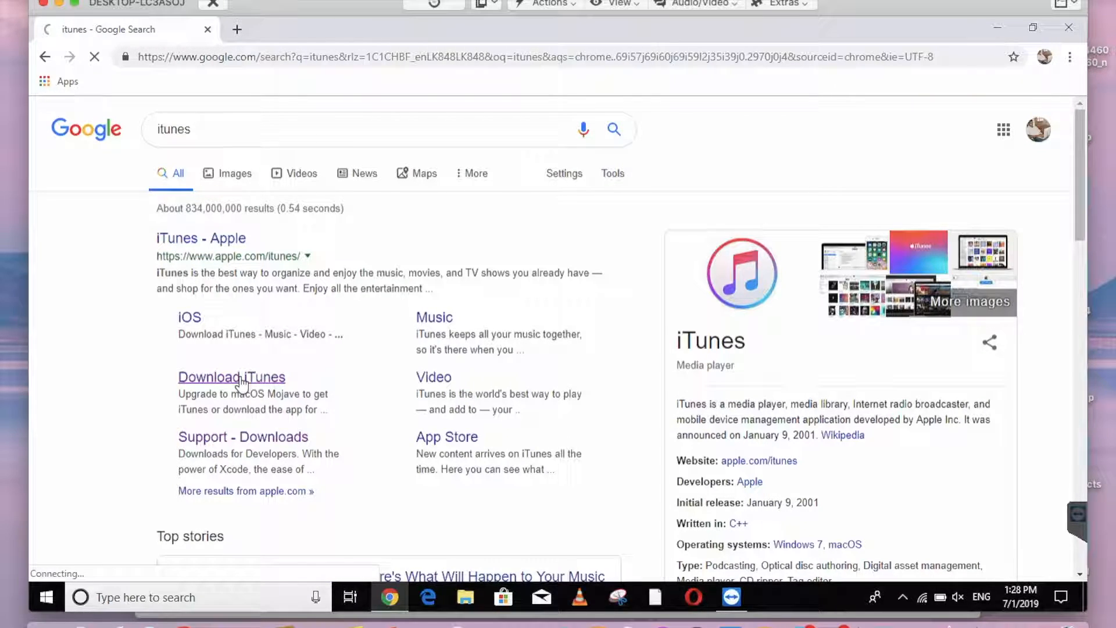
{"action": "left_click", "coordinate": [232, 377]}
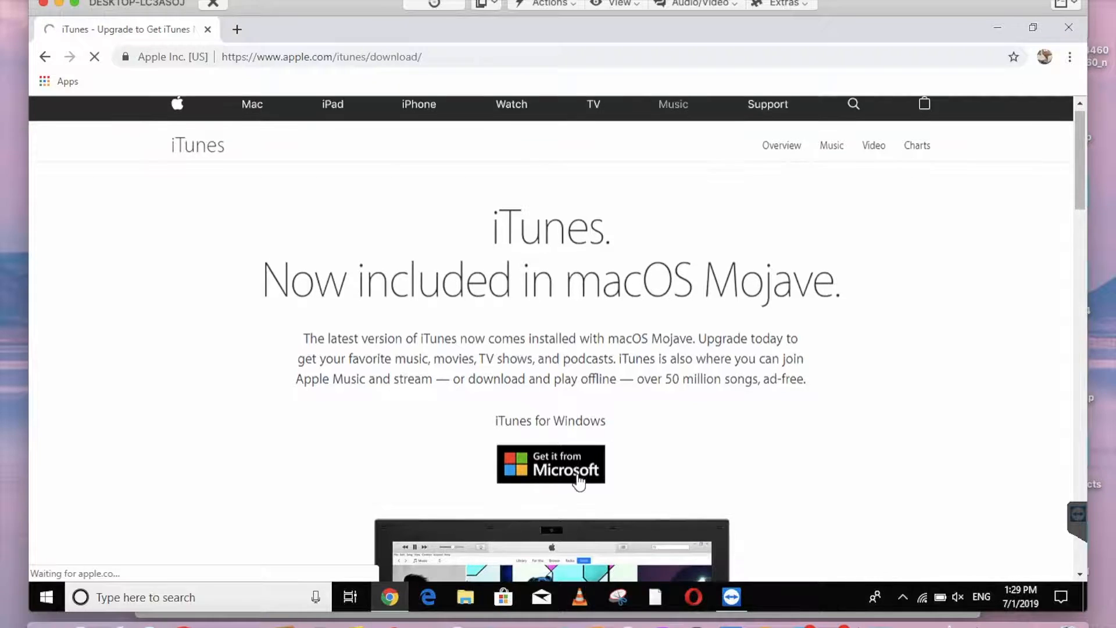
{"action": "left_click", "coordinate": [550, 465]}
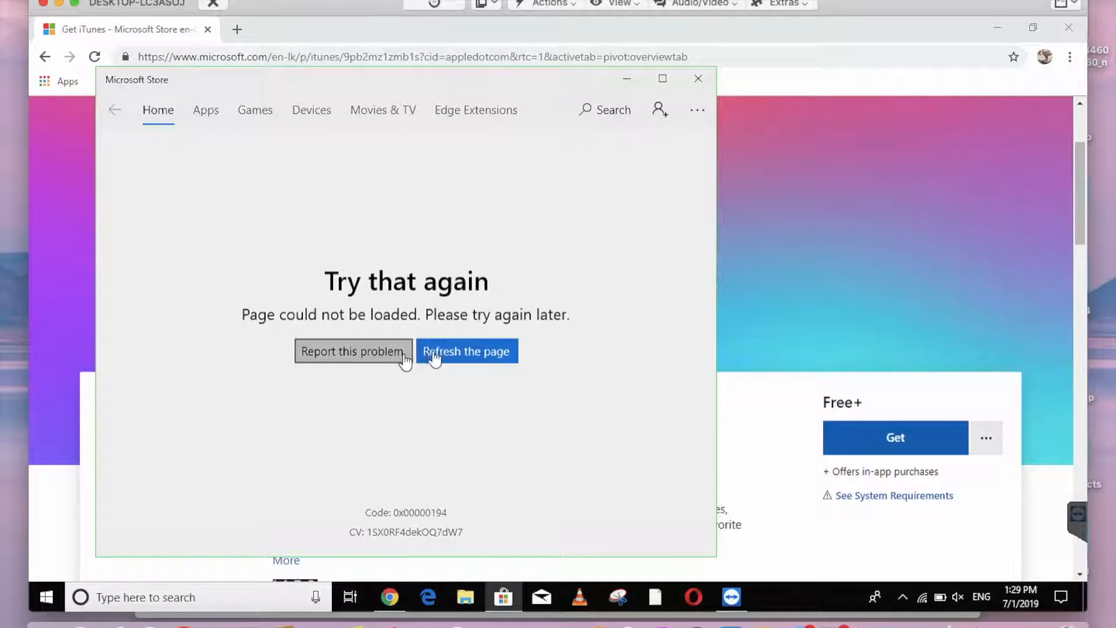
Refresh the failed Microsoft Store page so the iTunes listing loads as installed
{"action": "left_click", "coordinate": [466, 351]}
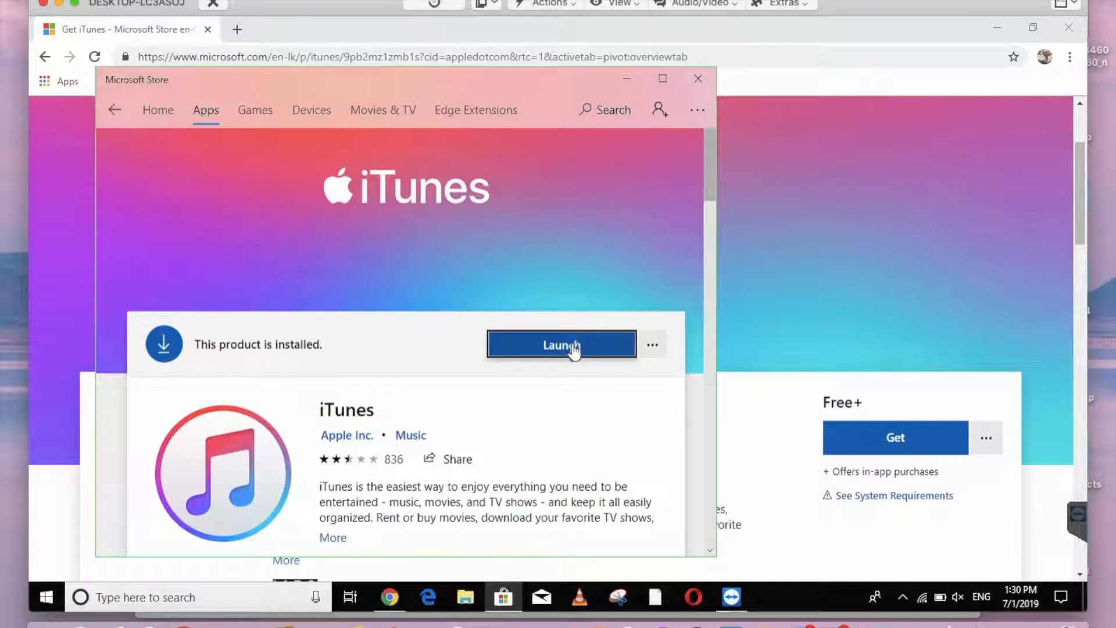
{"action": "mouse_move", "coordinate": [867, 24]}
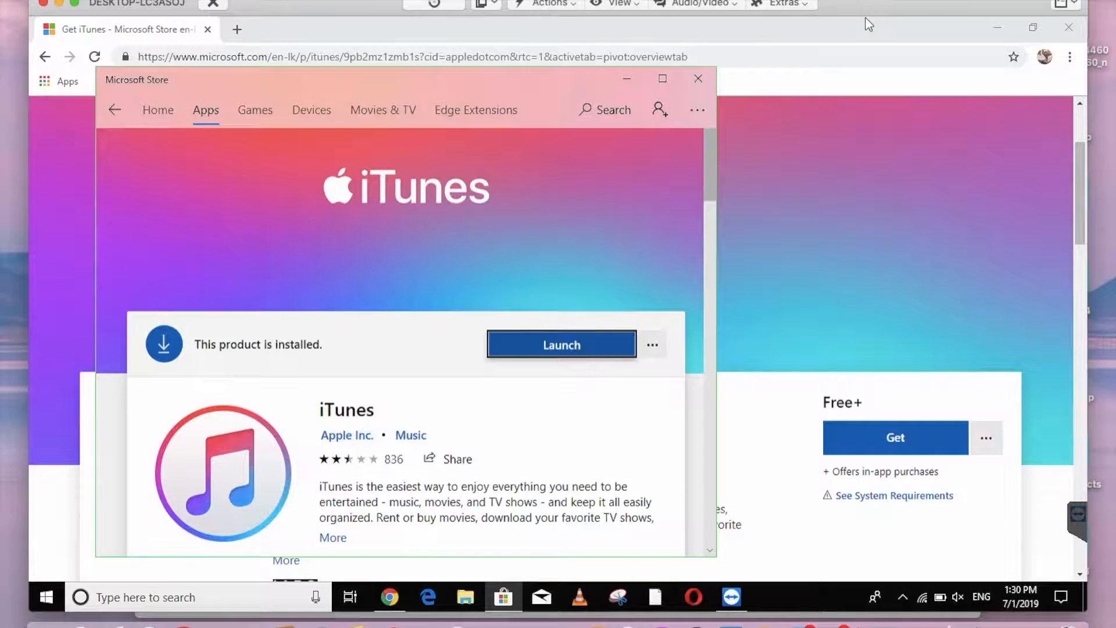
{"action": "mouse_move", "coordinate": [795, 476]}
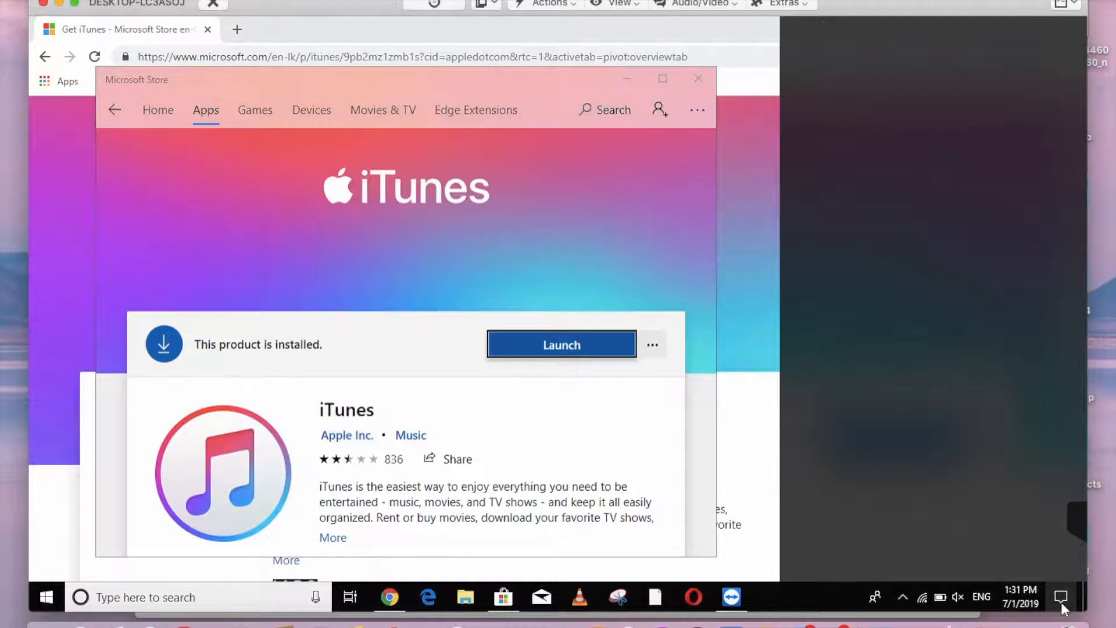
{"action": "left_click", "coordinate": [1062, 596]}
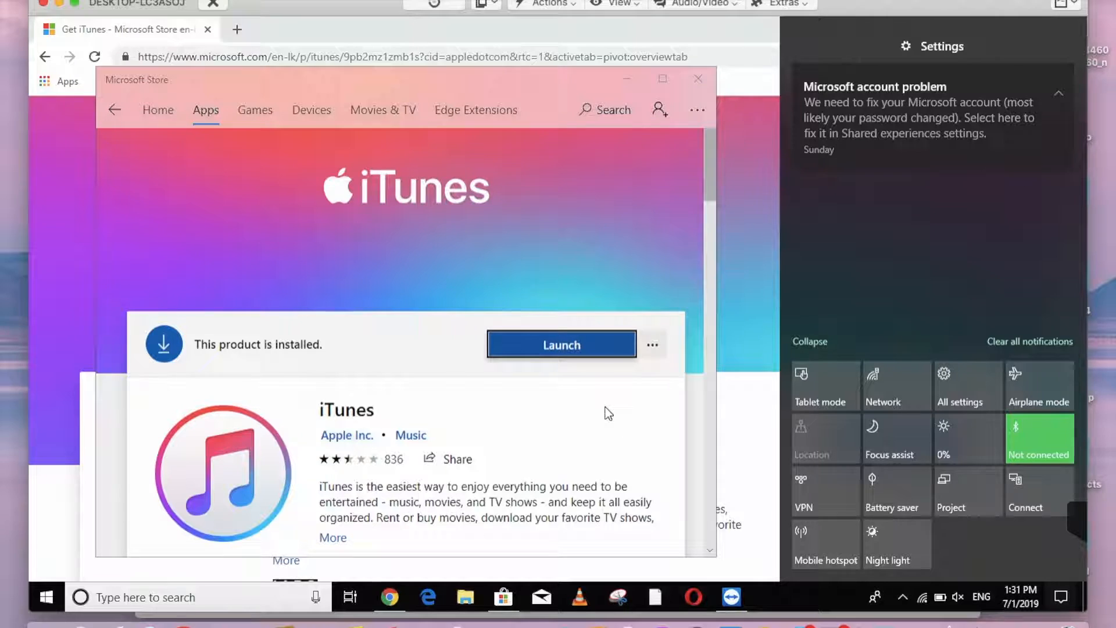
{"action": "mouse_move", "coordinate": [621, 349]}
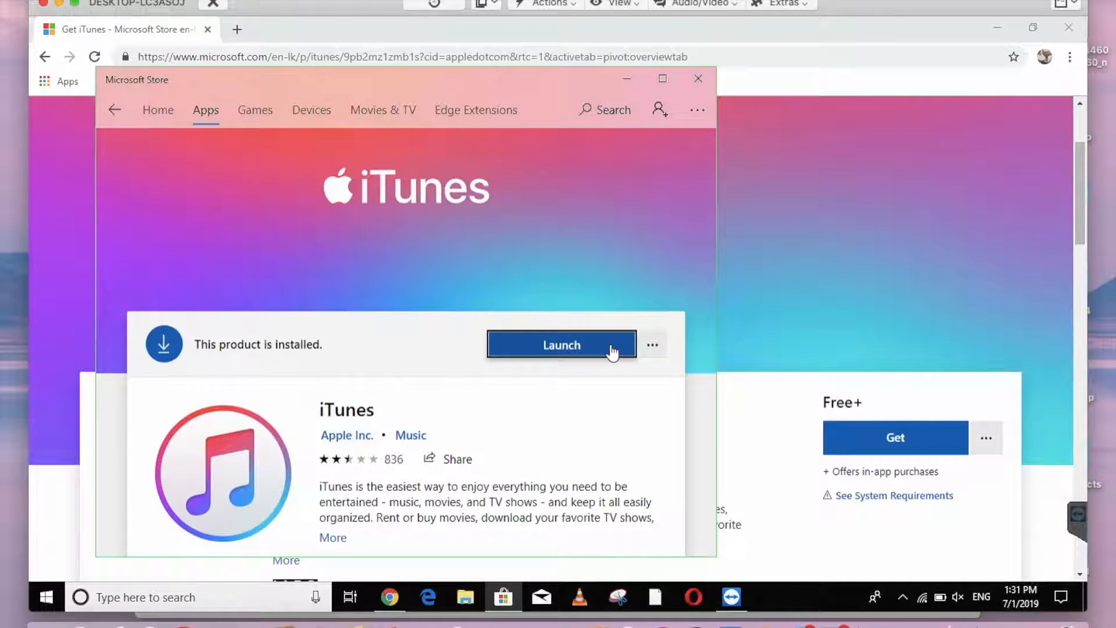
Launch iTunes from the Store and continue past the 'Welcome to Your New iPhone' screen
{"action": "left_click", "coordinate": [560, 344]}
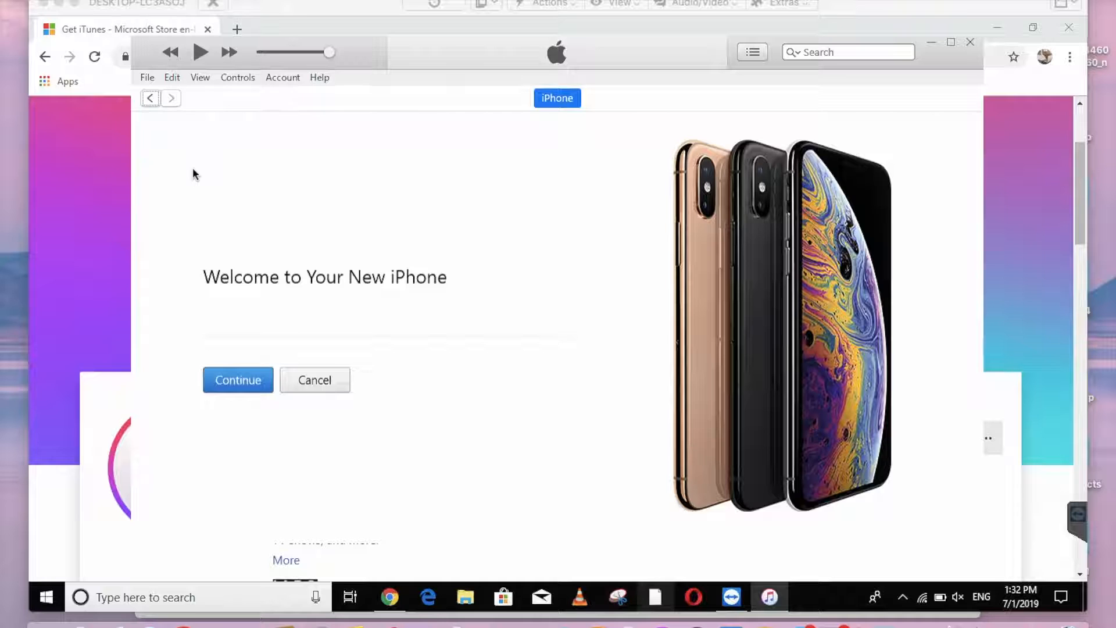
{"action": "mouse_move", "coordinate": [313, 316]}
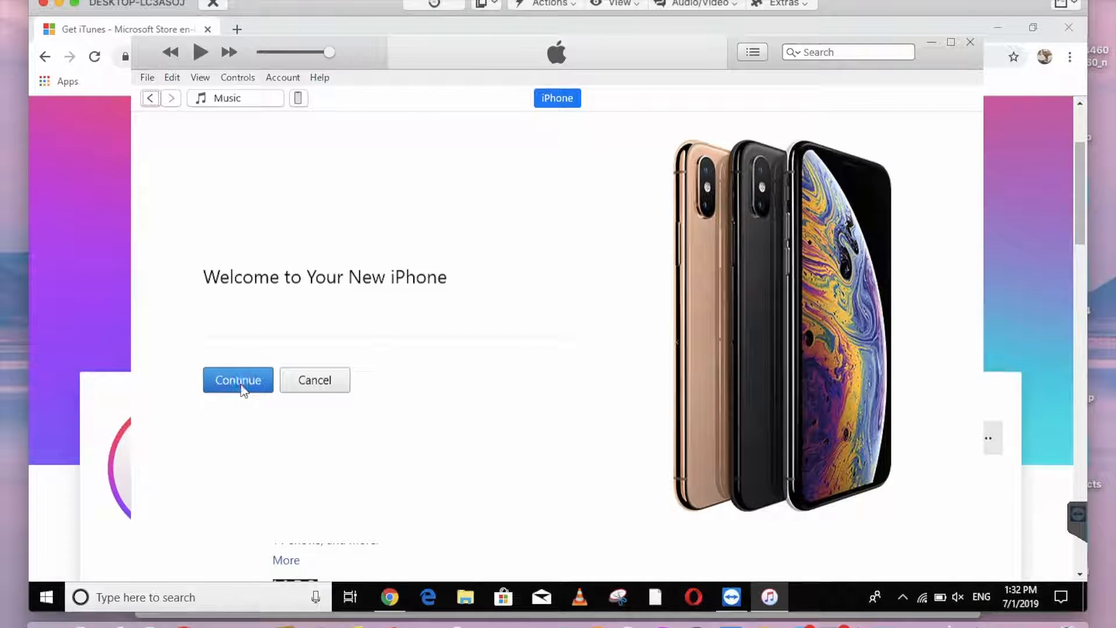
{"action": "left_click", "coordinate": [237, 379]}
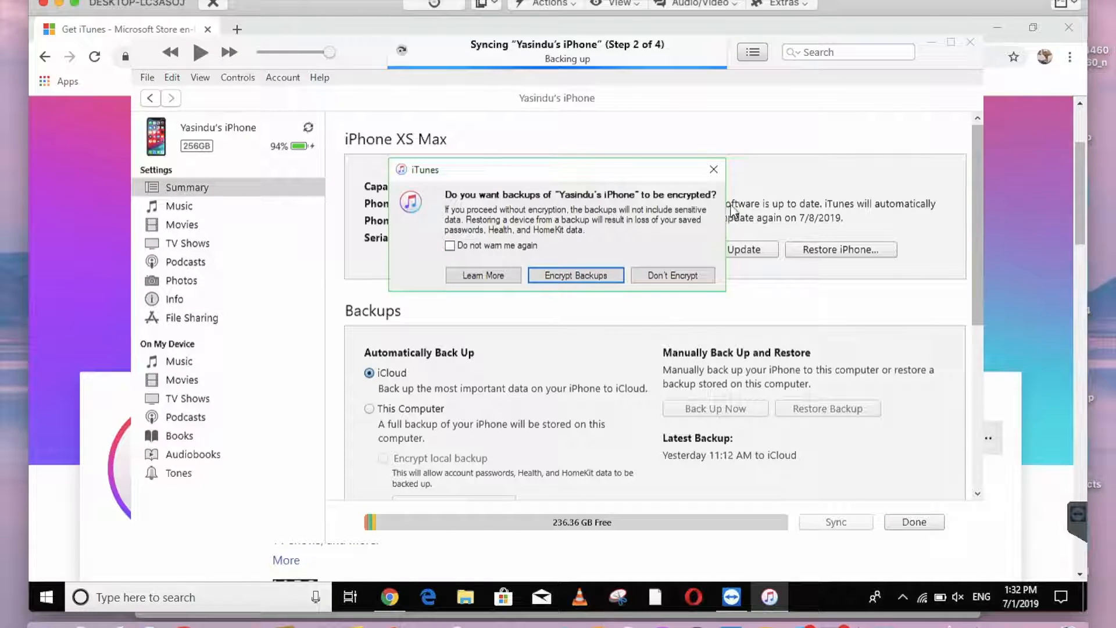
{"action": "mouse_move", "coordinate": [638, 259]}
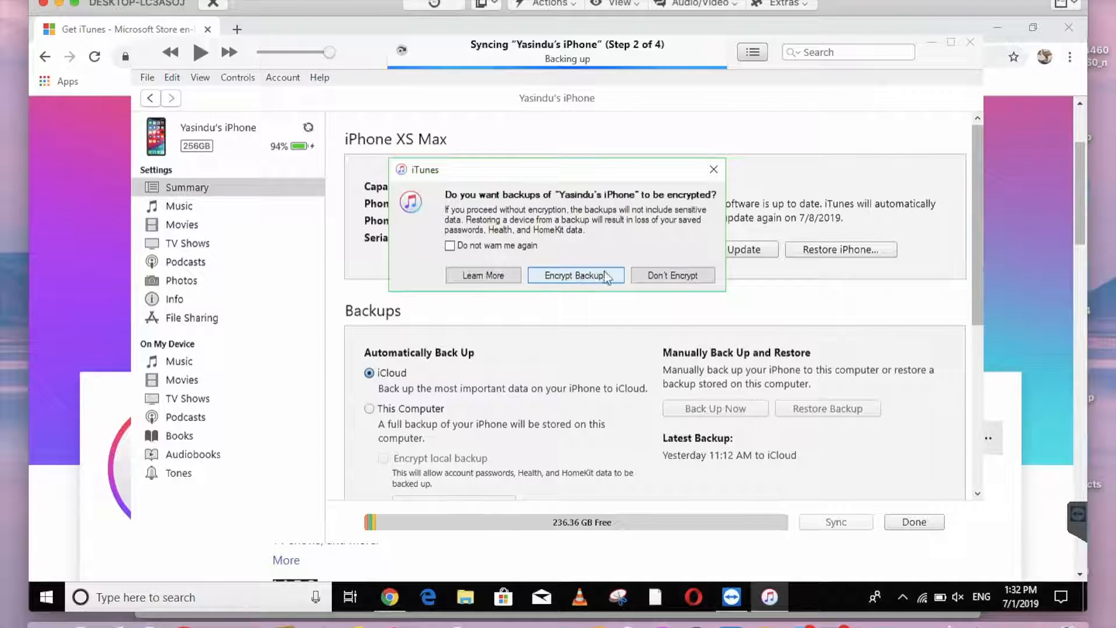
{"action": "mouse_move", "coordinate": [703, 194]}
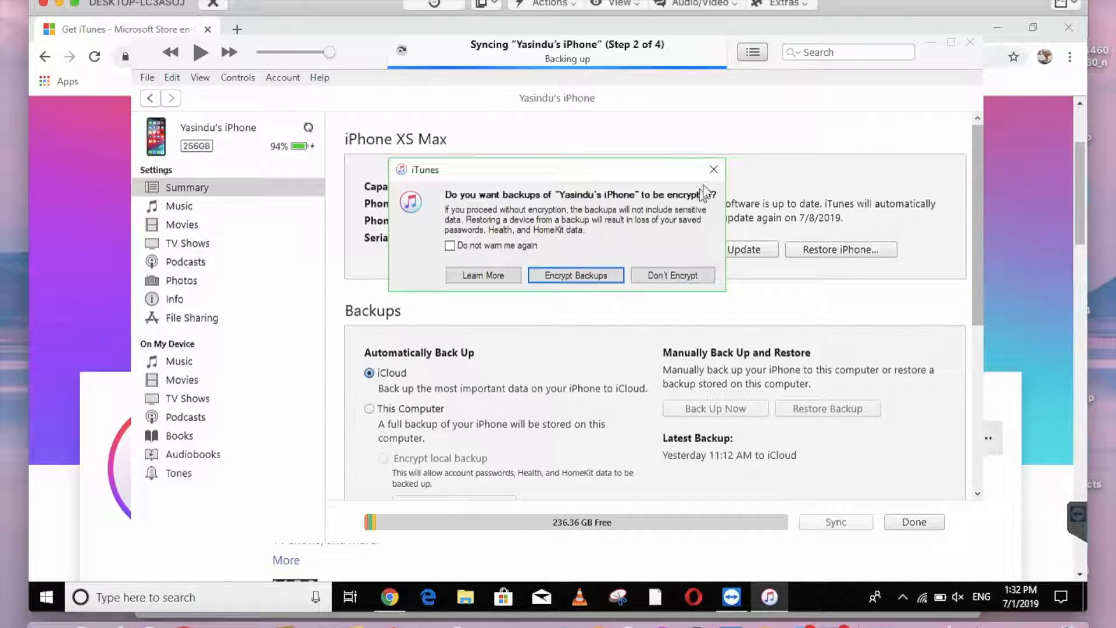
Close the 'Do you want backups to be encrypted?' prompt on the XS Max summary
{"action": "left_click", "coordinate": [671, 275]}
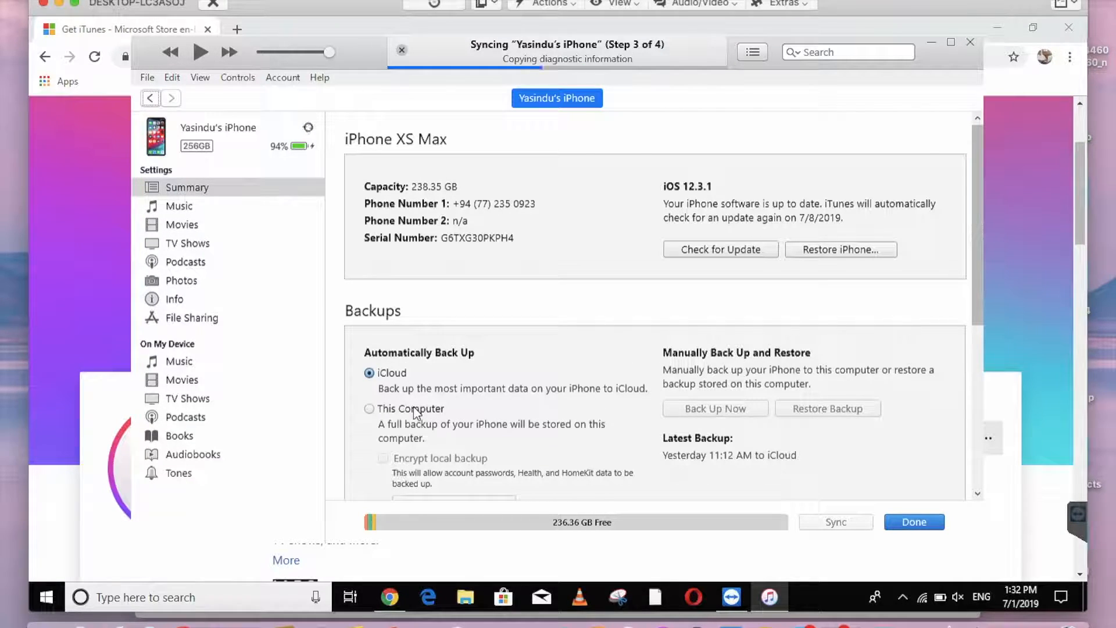
Set backups to 'This Computer' and start 'Back Up Now' for the iPhone
{"action": "left_click", "coordinate": [370, 408]}
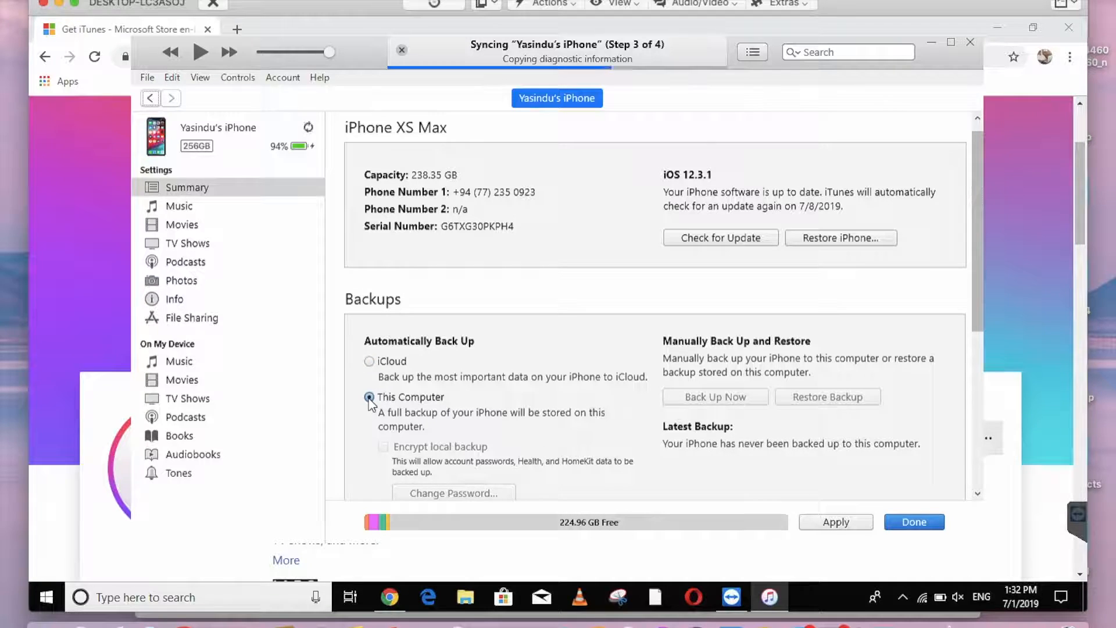
{"action": "scroll", "scroll_direction": "down", "scroll_amount": 3}
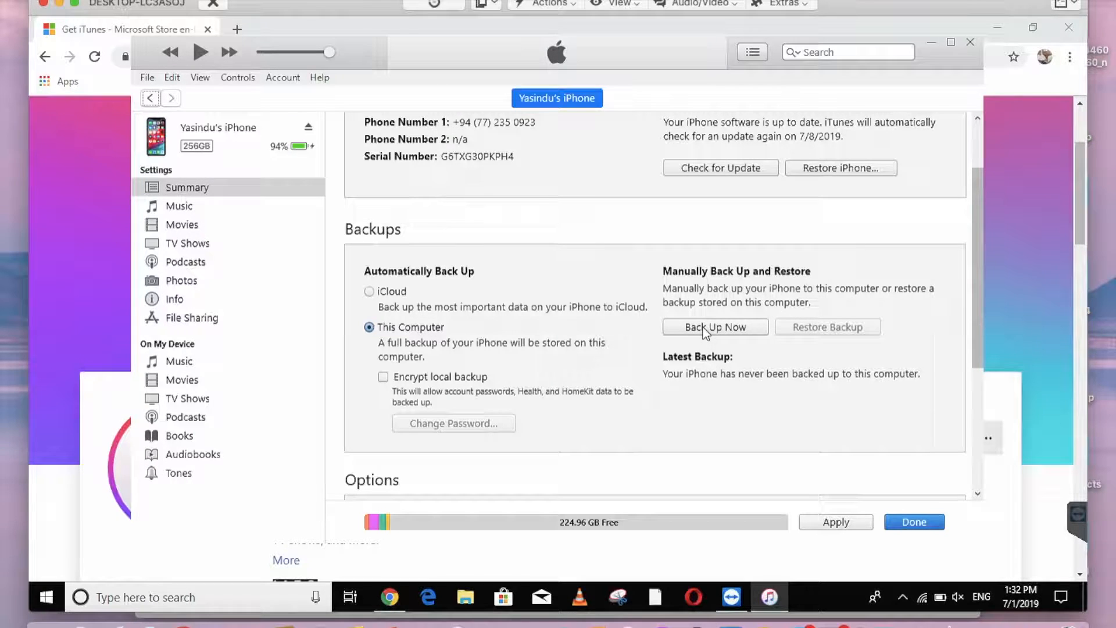
{"action": "mouse_move", "coordinate": [715, 335]}
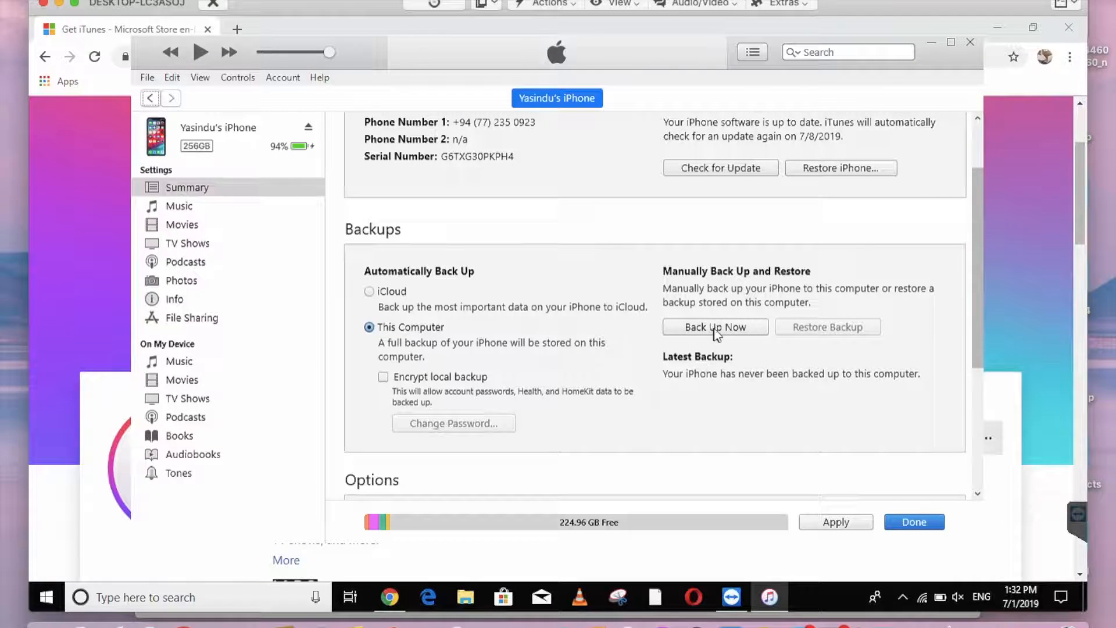
{"action": "left_click", "coordinate": [715, 326]}
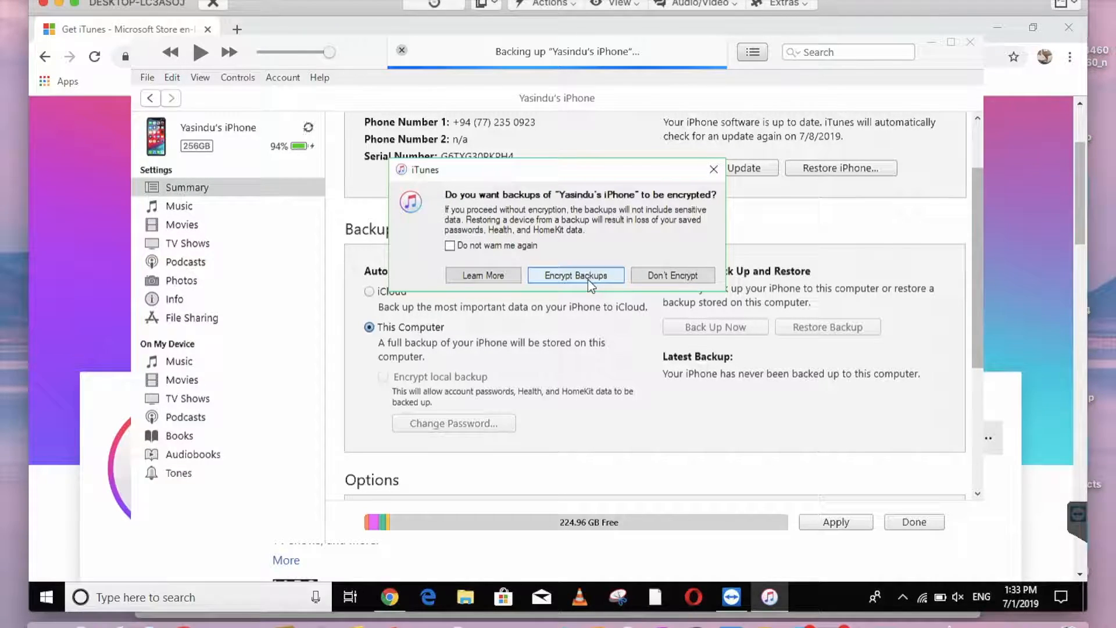
Choose Encrypt Backups and set a new backup password
{"action": "left_click", "coordinate": [576, 275]}
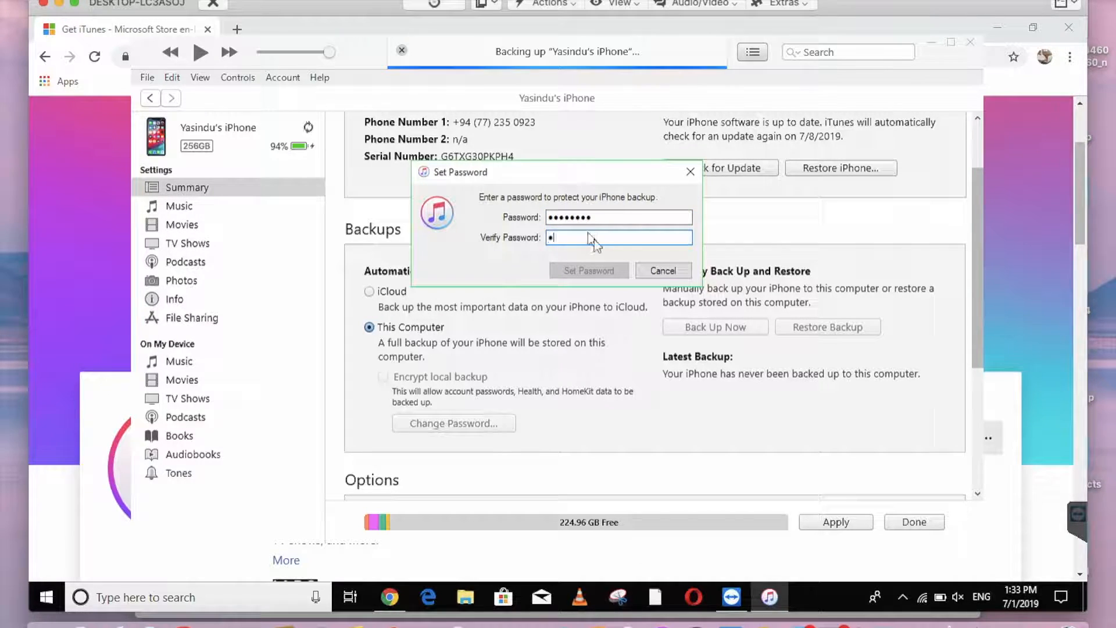
{"action": "type", "text": "•••••"}
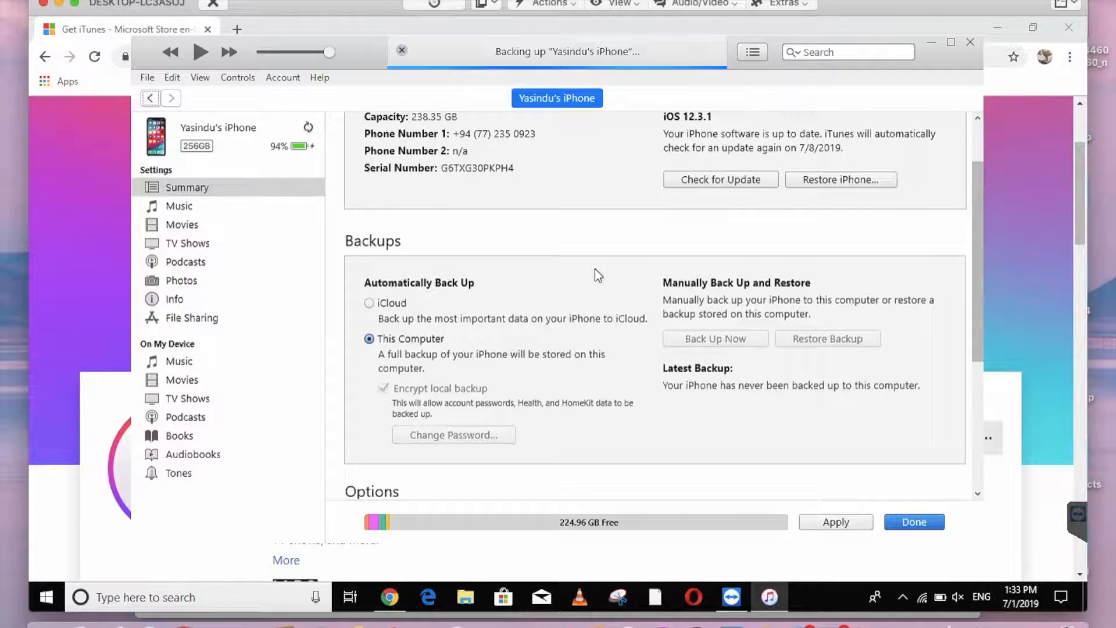
Wait on the summary page while the encrypted backup progresses
{"action": "scroll", "scroll_direction": "down", "scroll_amount": 3}
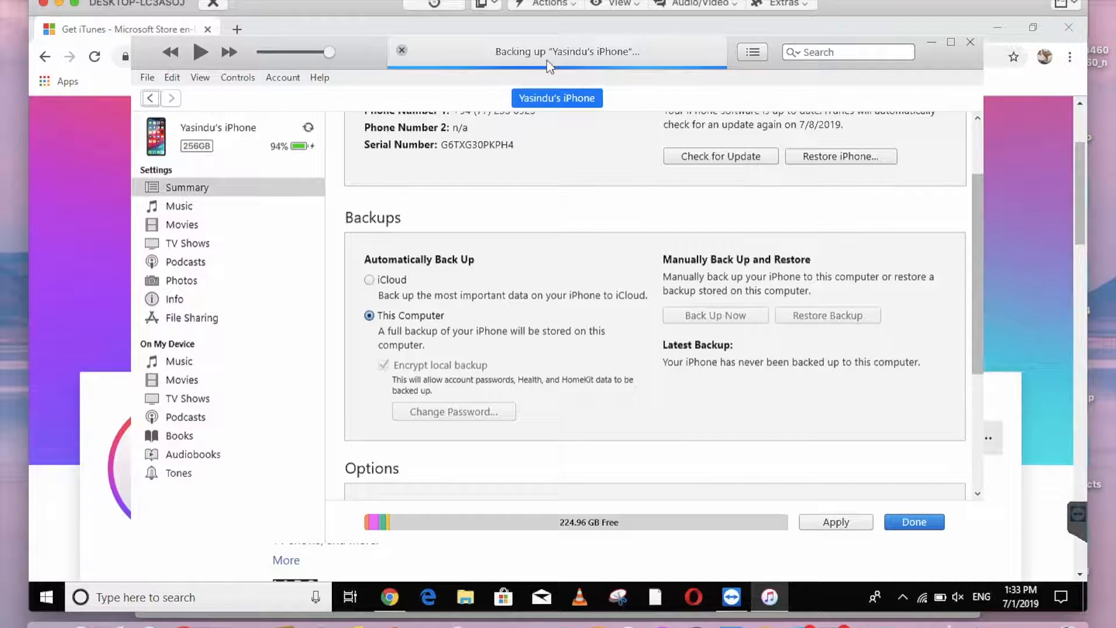
{"action": "mouse_move", "coordinate": [551, 299]}
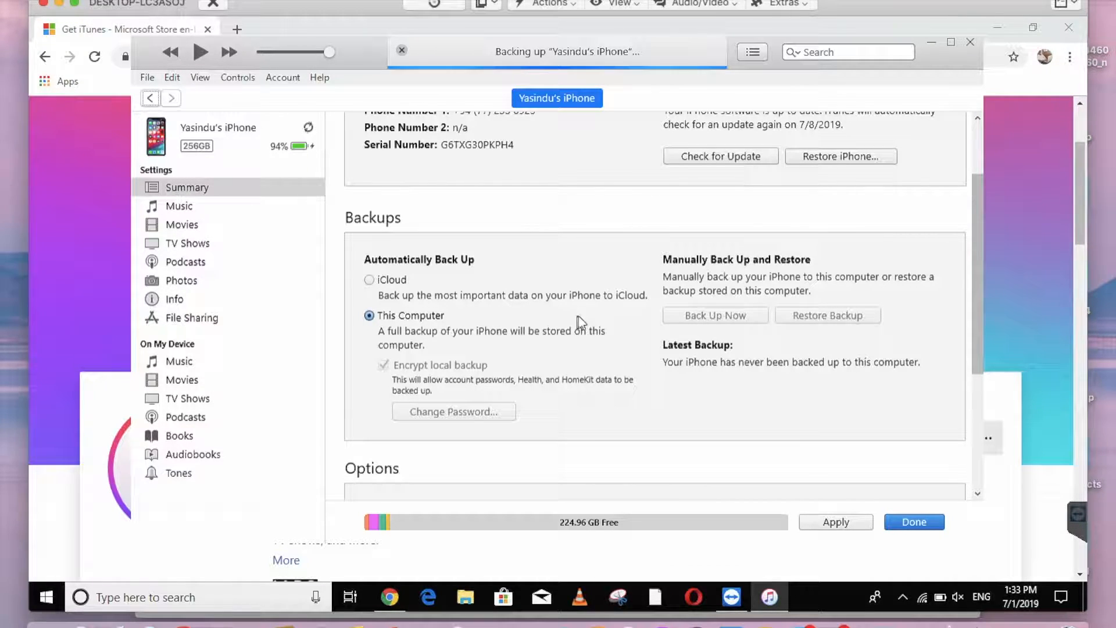
{"action": "mouse_move", "coordinate": [415, 336]}
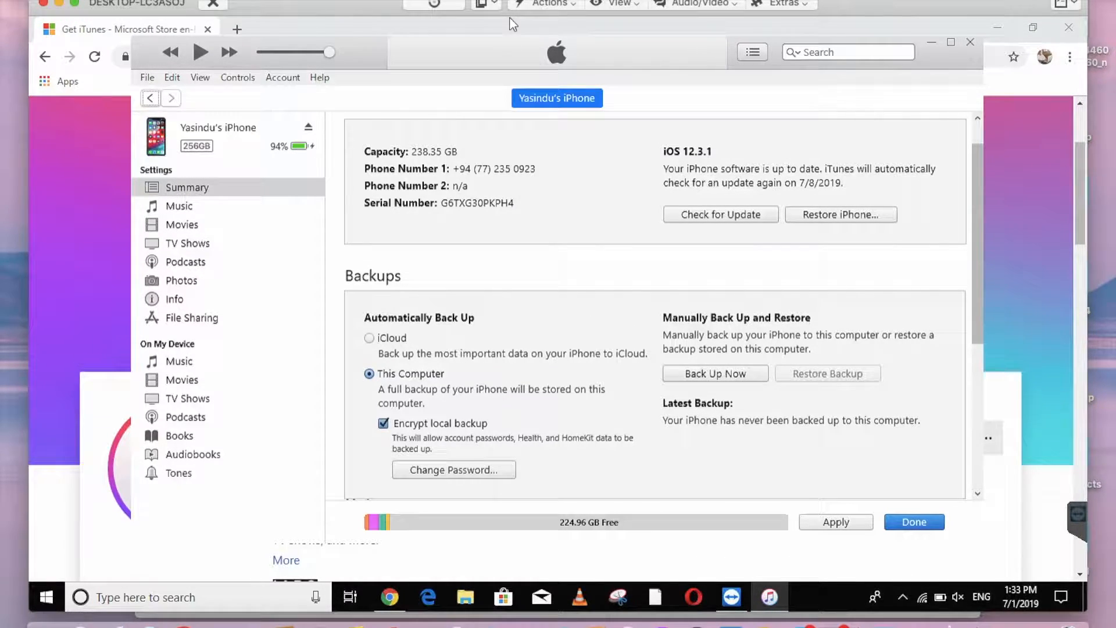
Confirm the iPhone11,4,iPhone11,6_12.3.1 .ipsw file is in Downloads
{"action": "left_click", "coordinate": [465, 596]}
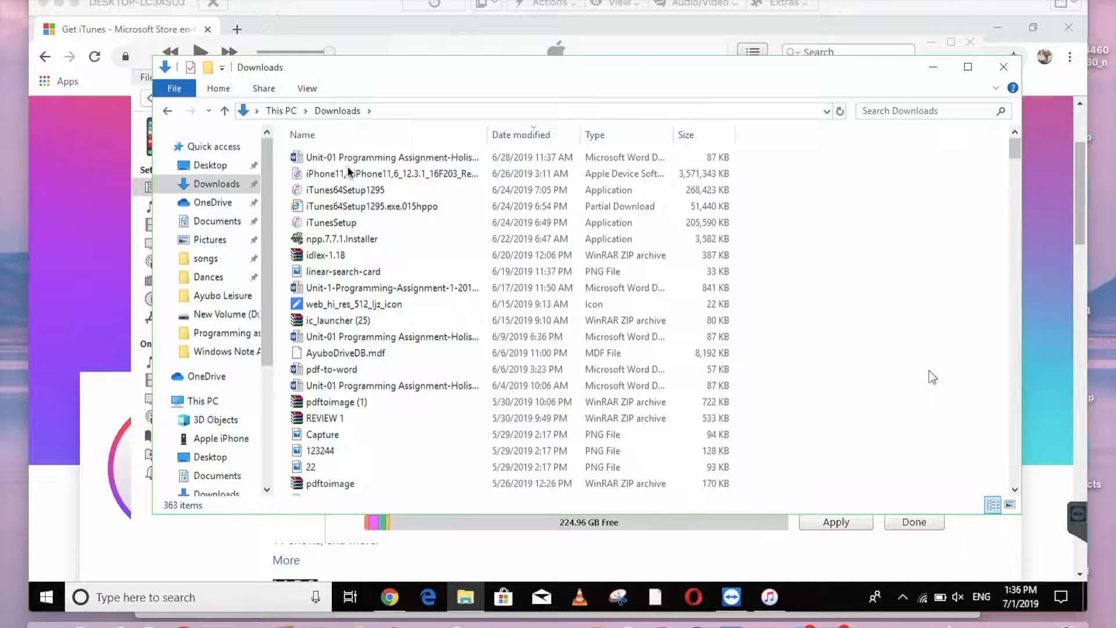
{"action": "mouse_move", "coordinate": [349, 173]}
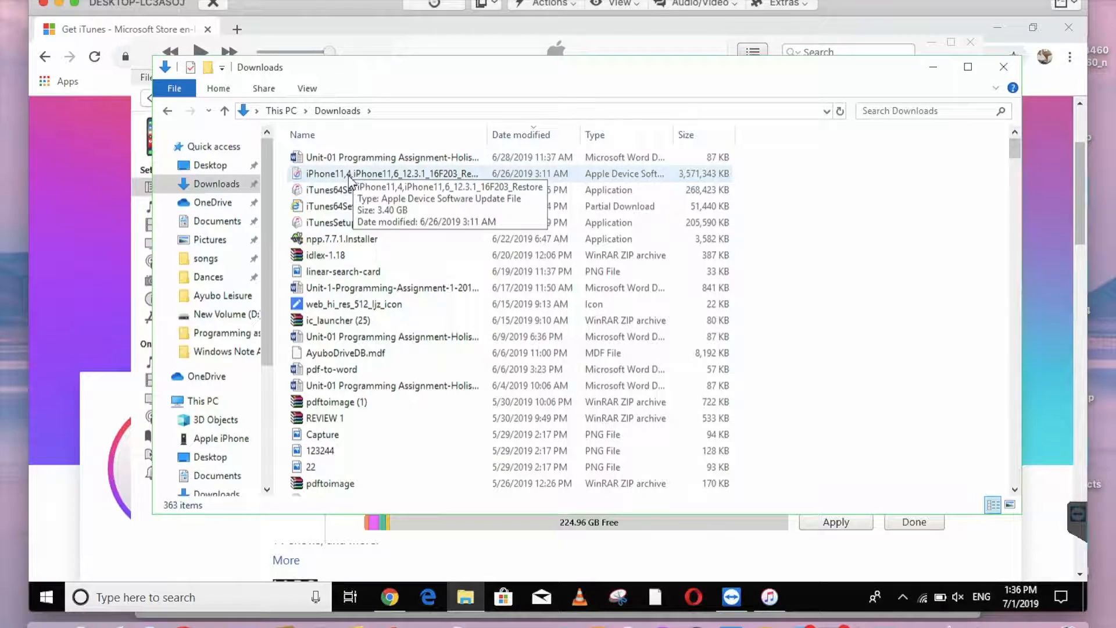
{"action": "left_click", "coordinate": [392, 173]}
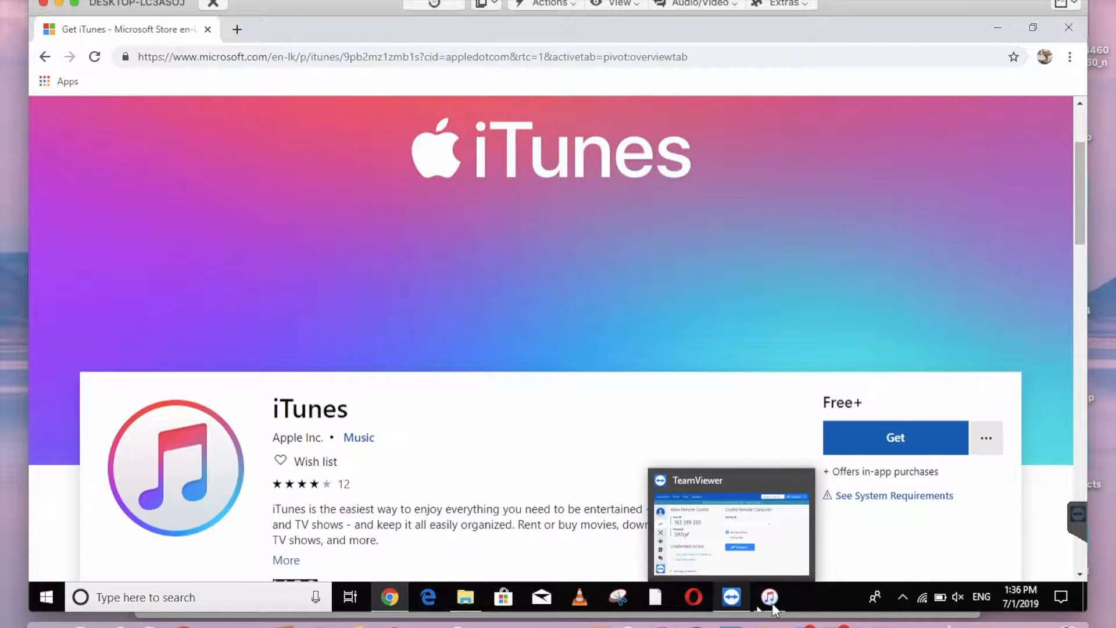
Bring the iPhone XS Max summary on iOS 12.3.1 back to the front
{"action": "left_click", "coordinate": [768, 596]}
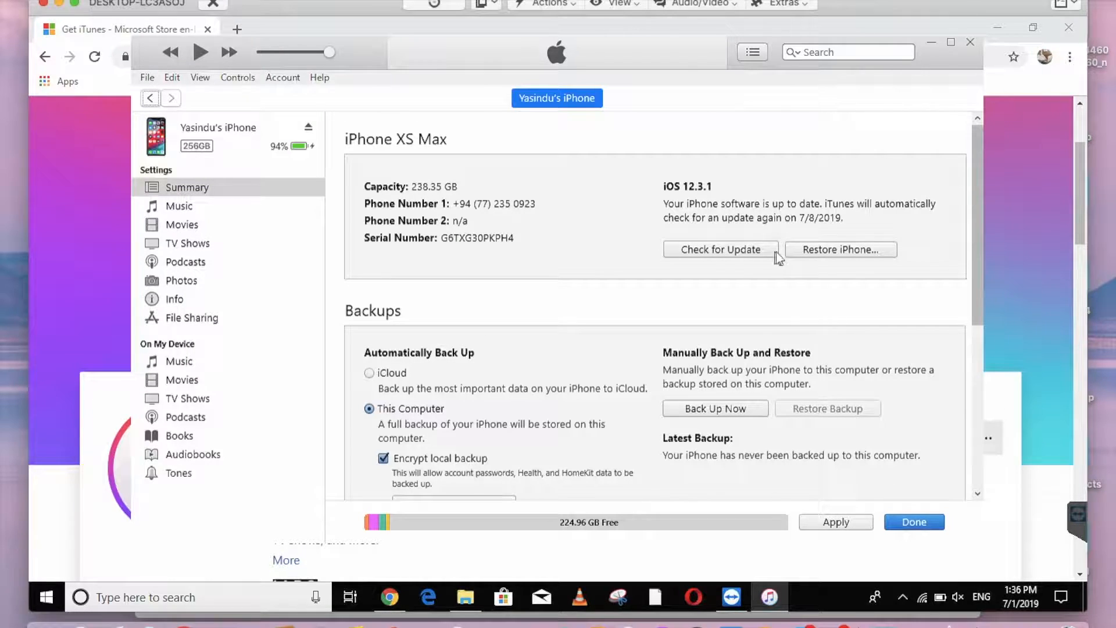
{"action": "mouse_move", "coordinate": [747, 254]}
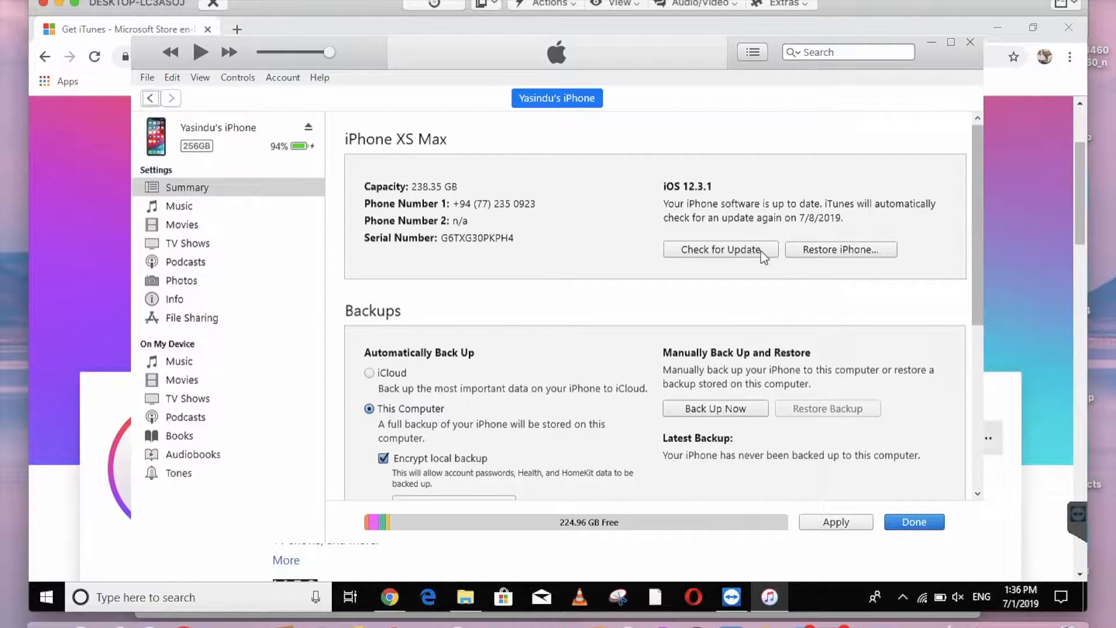
{"action": "mouse_move", "coordinate": [864, 267]}
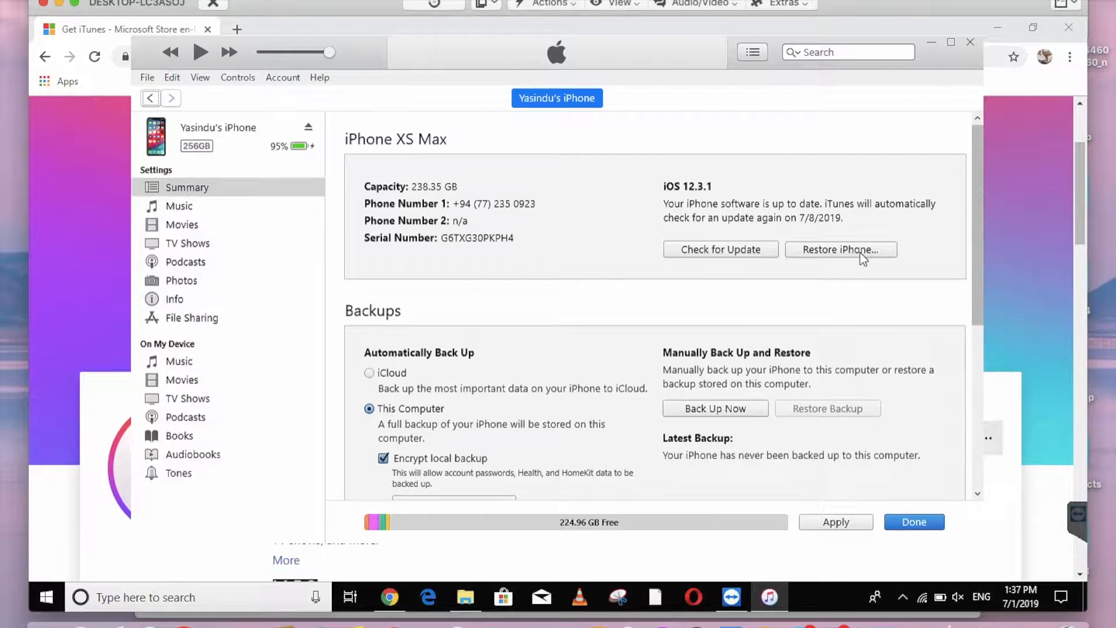
Attempt Restore iPhone and hit the warning that Find My iPhone must be off
{"action": "left_click", "coordinate": [840, 248]}
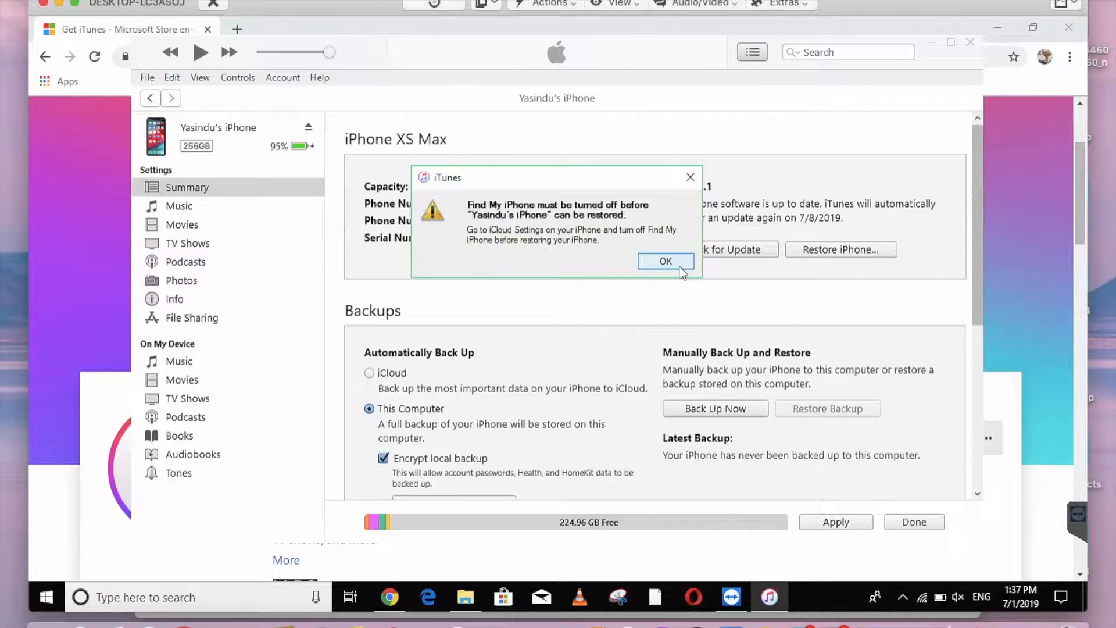
{"action": "mouse_move", "coordinate": [629, 257]}
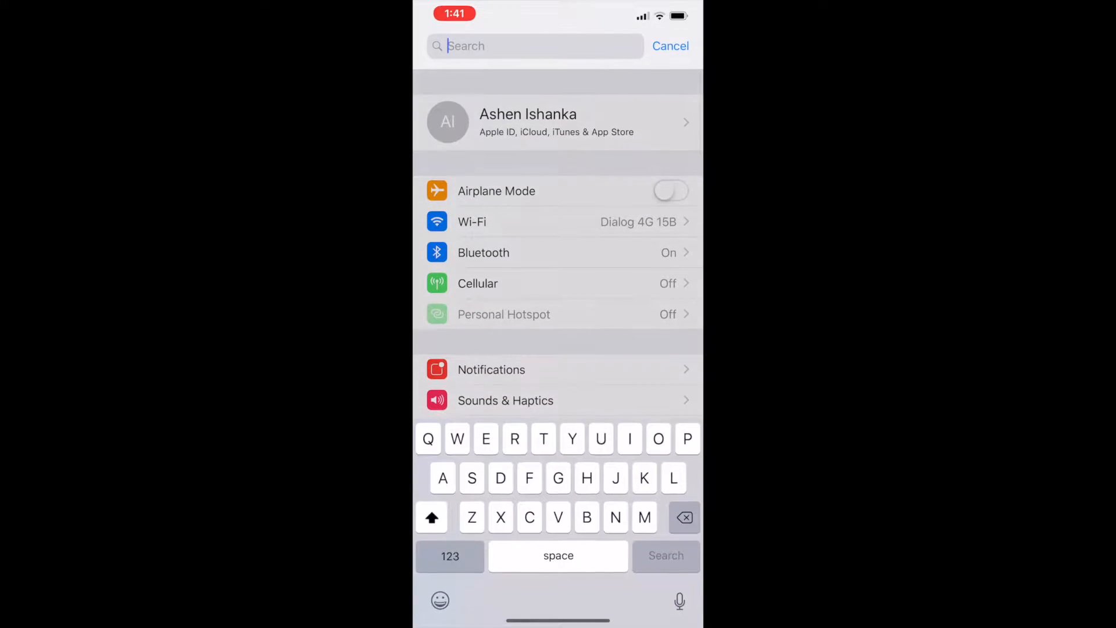
Search Settings for 'Find' and switch Find My iPhone off
{"action": "type", "text": "Find"}
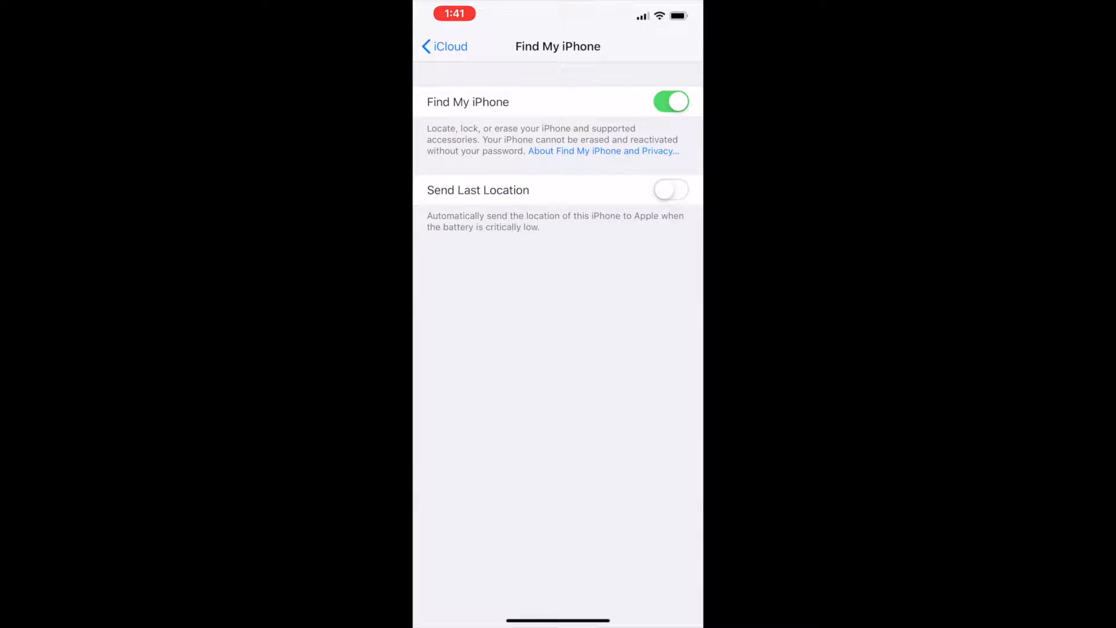
{"action": "left_click", "coordinate": [670, 101]}
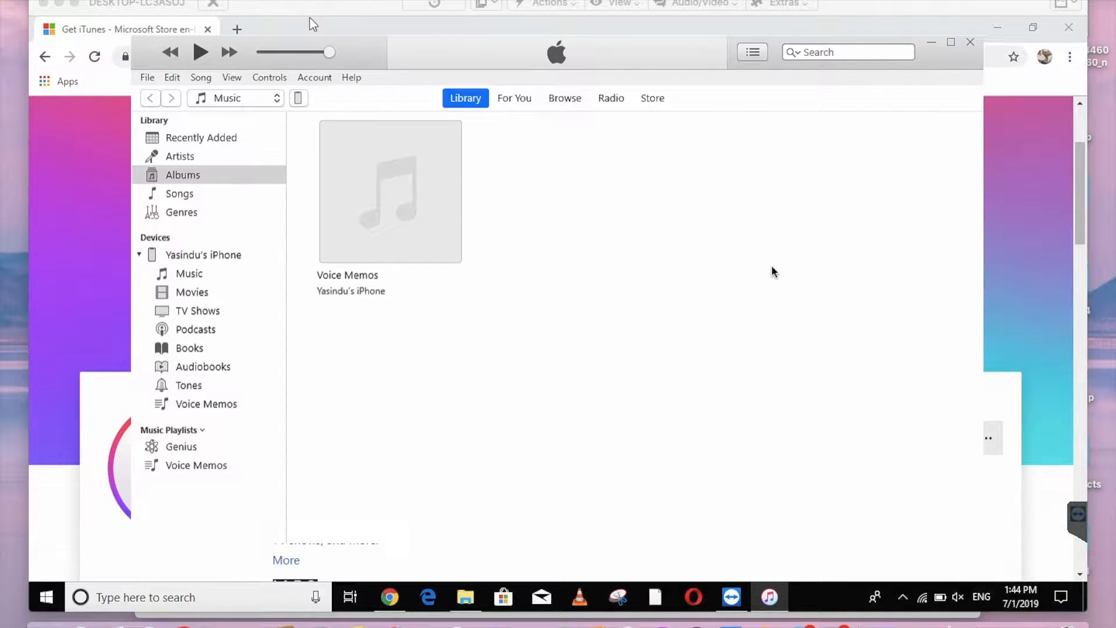
{"action": "mouse_move", "coordinate": [296, 123]}
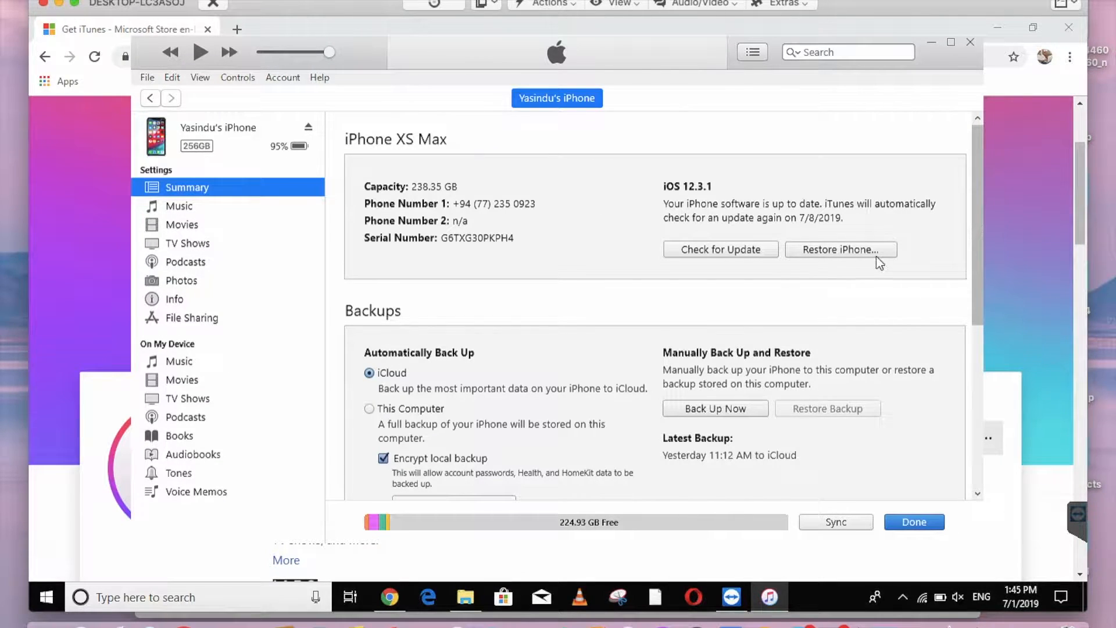
{"action": "mouse_move", "coordinate": [868, 254]}
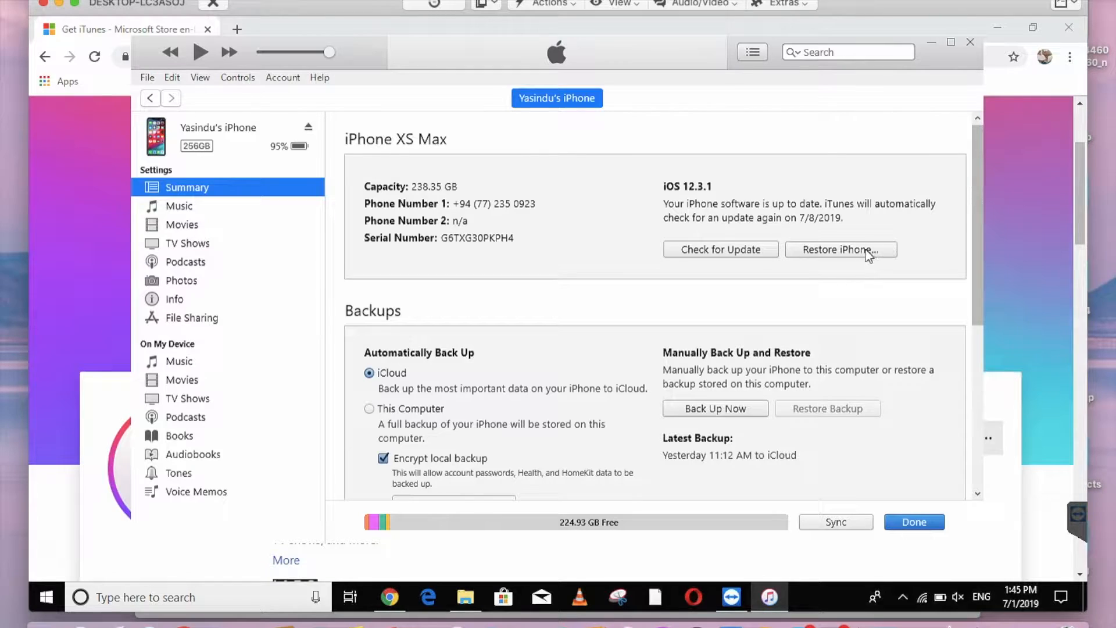
{"action": "mouse_move", "coordinate": [848, 257]}
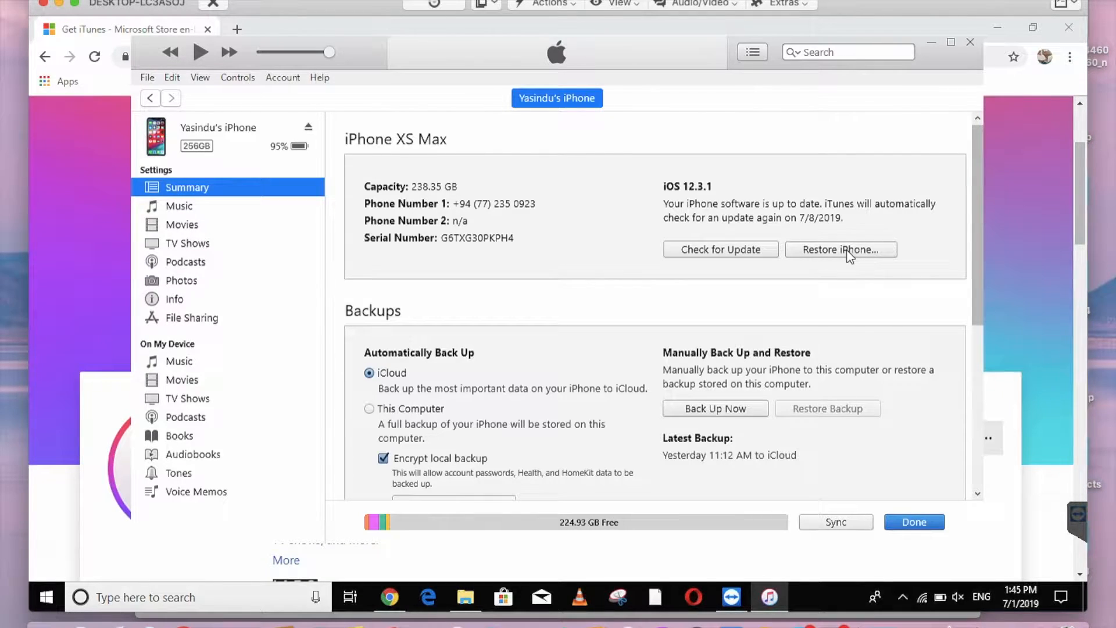
{"action": "left_click", "coordinate": [840, 249]}
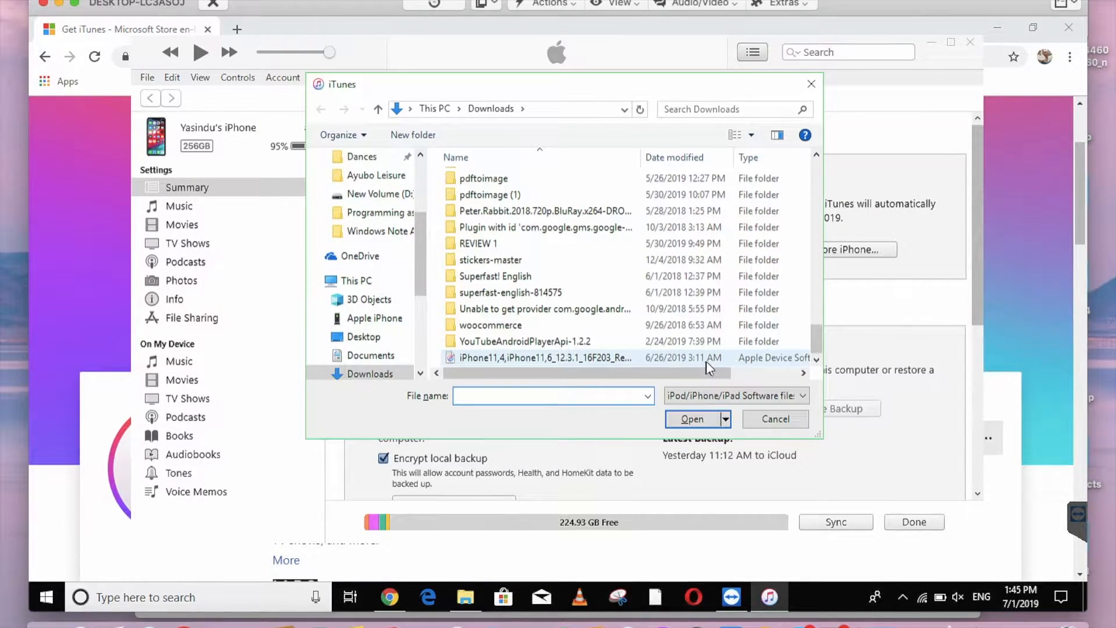
{"action": "left_click", "coordinate": [691, 418]}
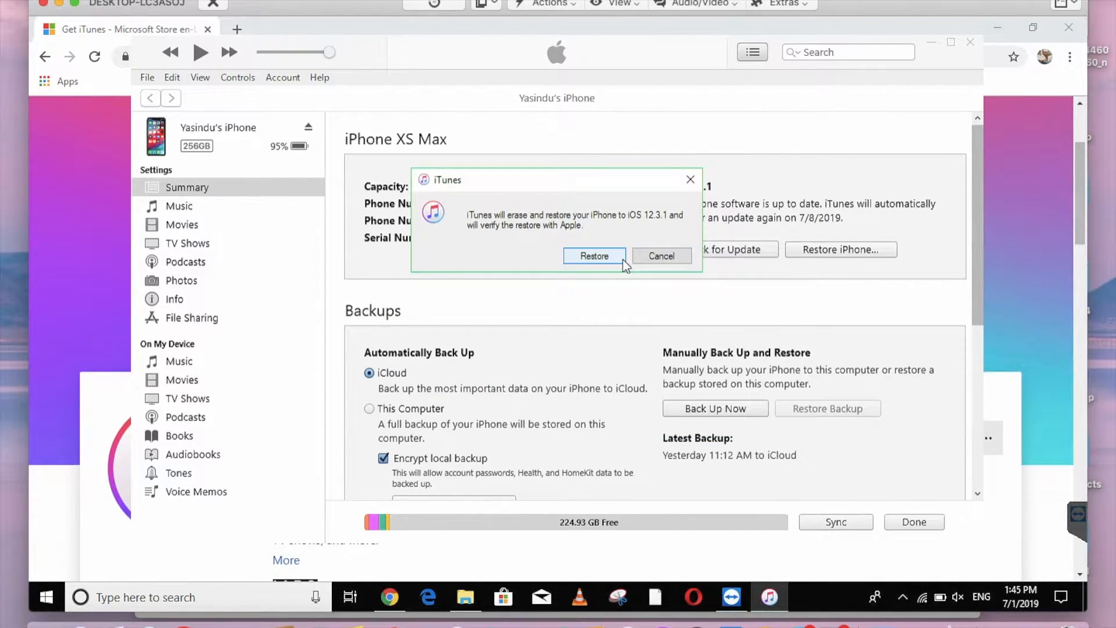
{"action": "left_click", "coordinate": [660, 256]}
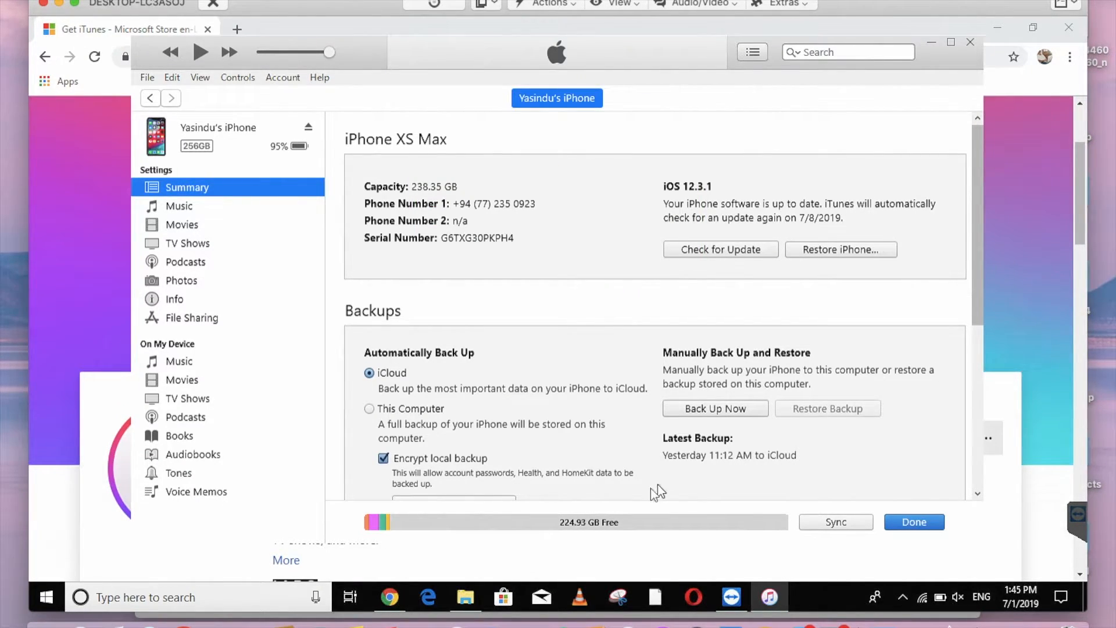
Restore with the iPhone11,4 12.3.1 .ipsw from Downloads, reaching the erase-and-restore prompt
{"action": "scroll", "scroll_direction": "down", "scroll_amount": 3}
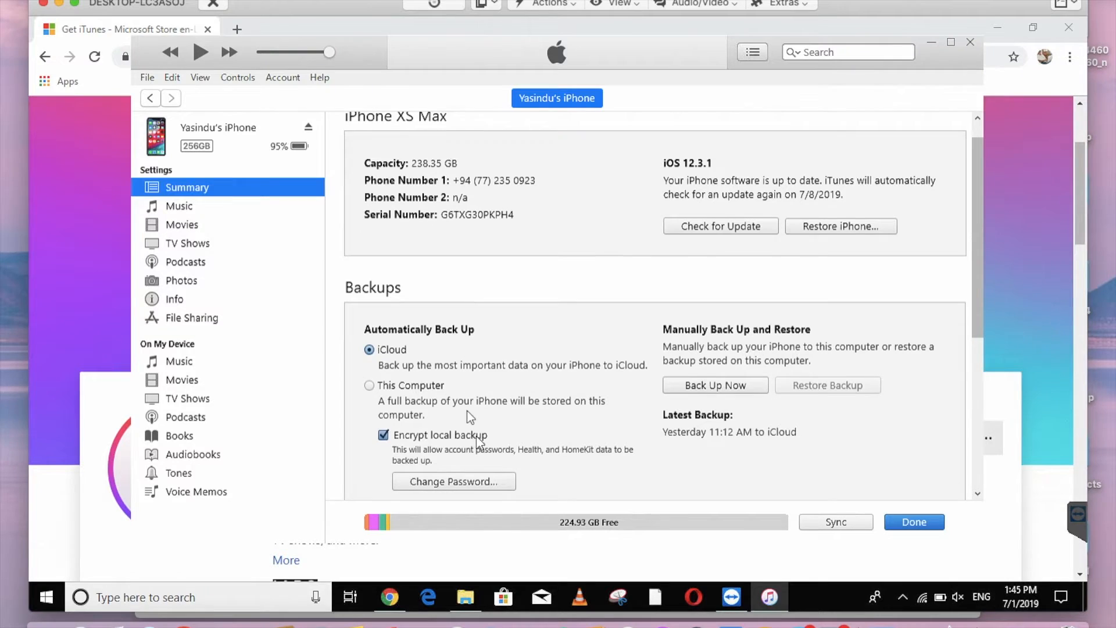
{"action": "scroll", "scroll_direction": "down", "scroll_amount": 3}
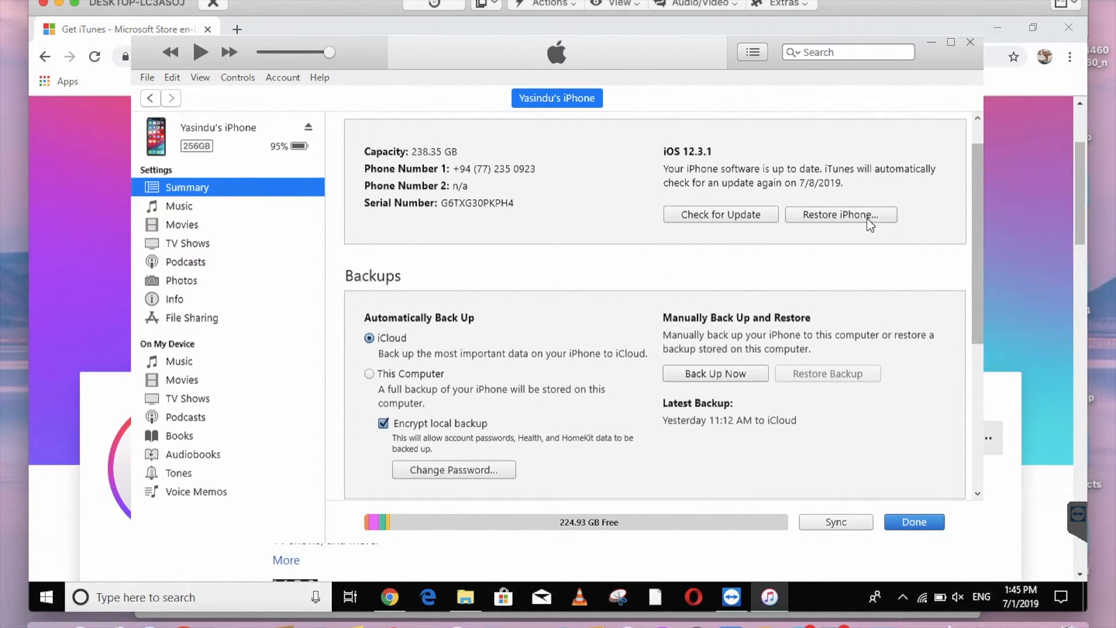
{"action": "left_click", "coordinate": [840, 214]}
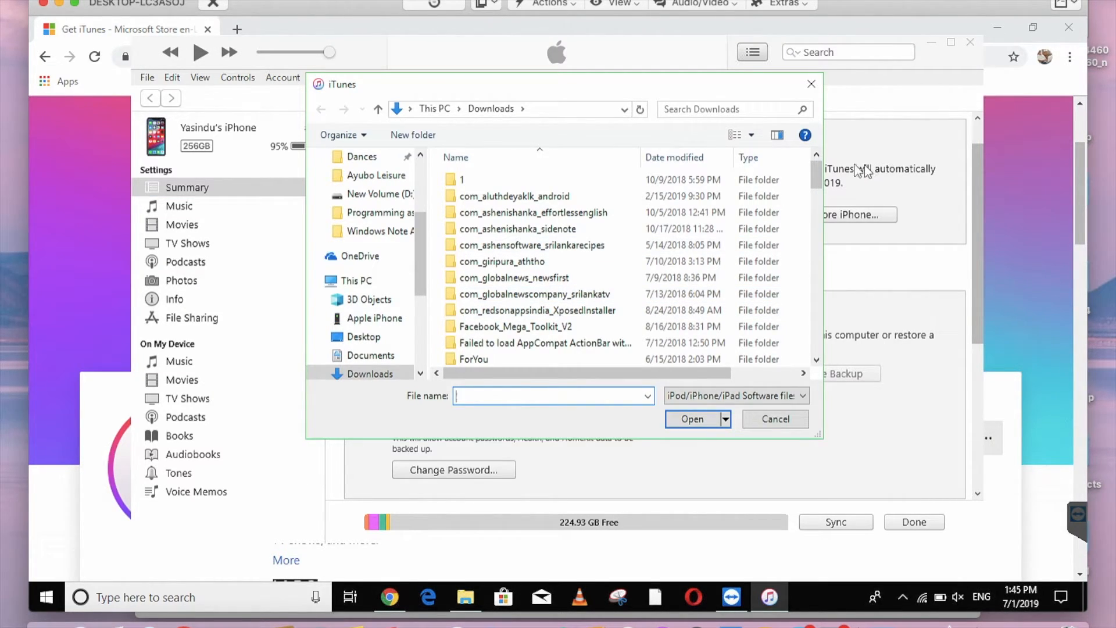
{"action": "scroll", "scroll_direction": "down", "scroll_amount": 3}
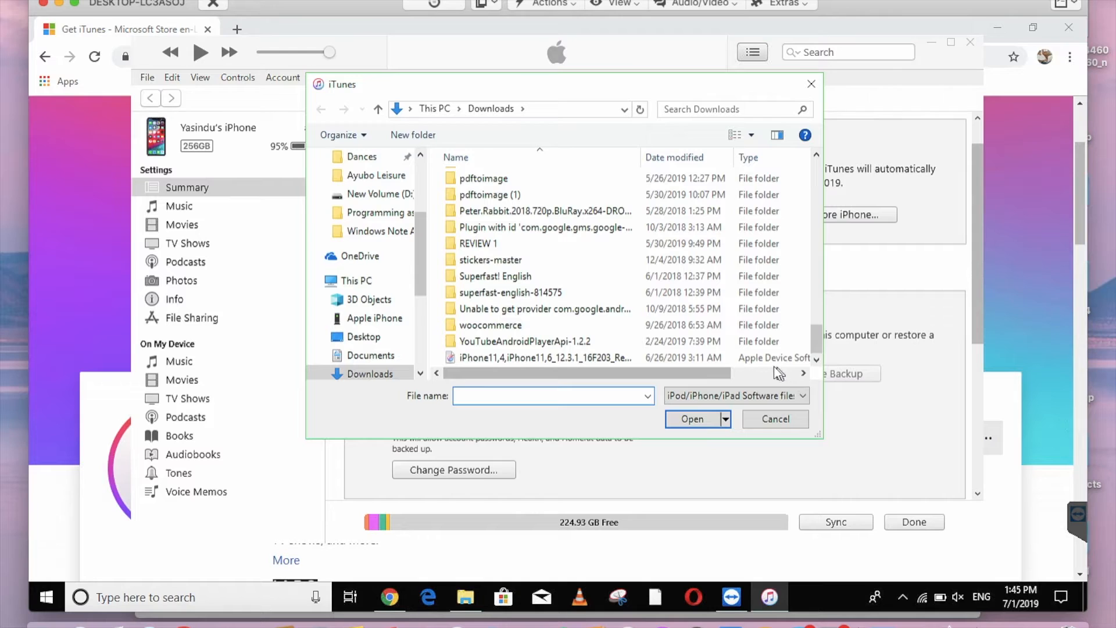
{"action": "left_click", "coordinate": [775, 418]}
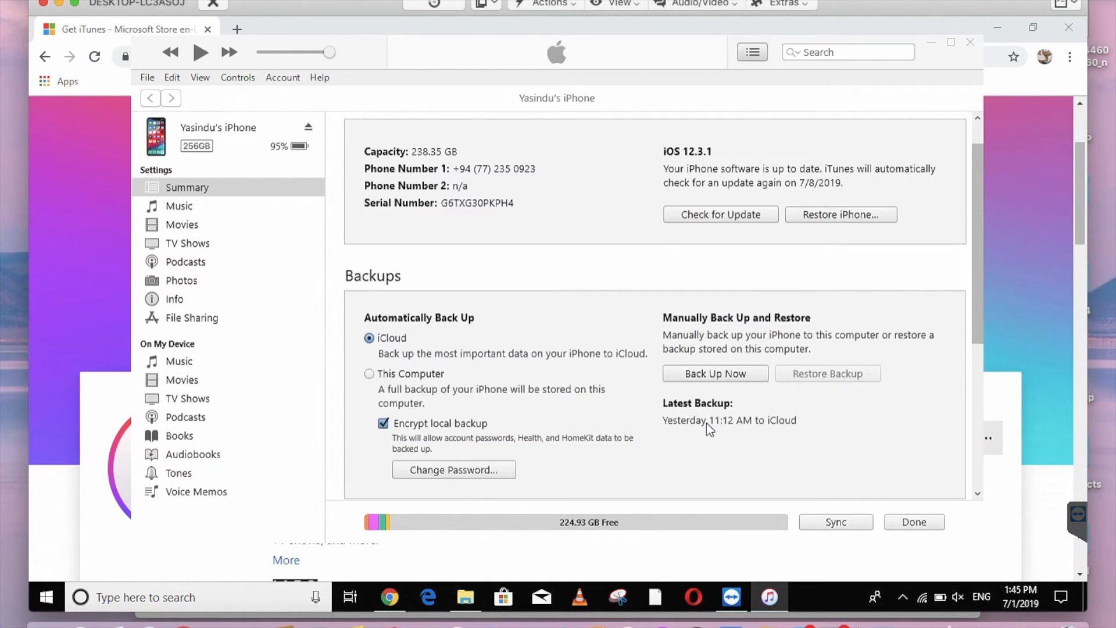
{"action": "left_click", "coordinate": [841, 214]}
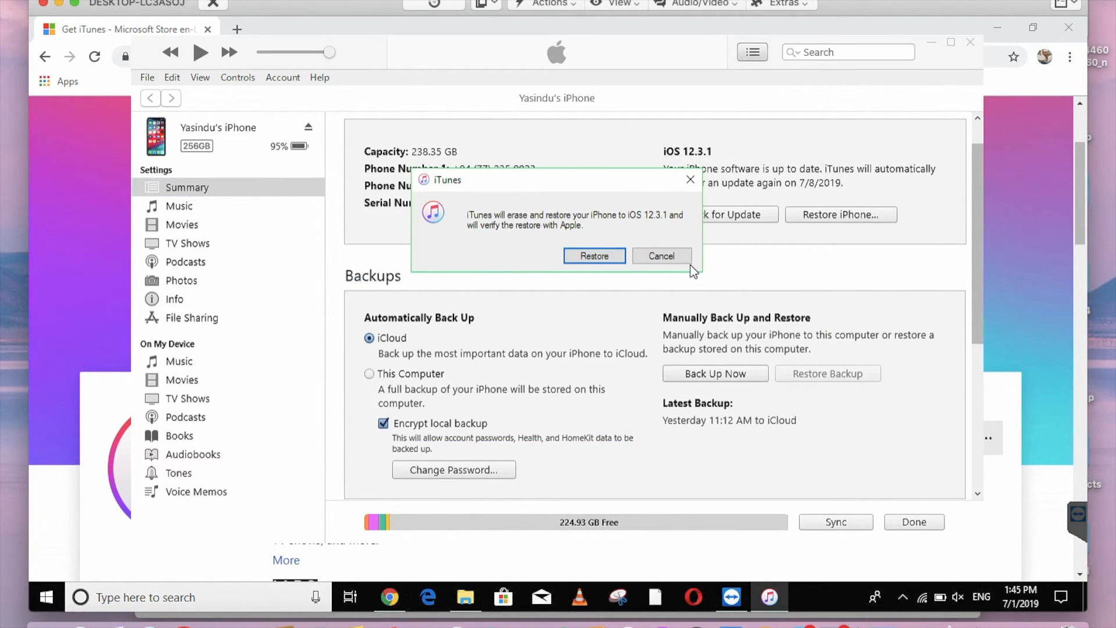